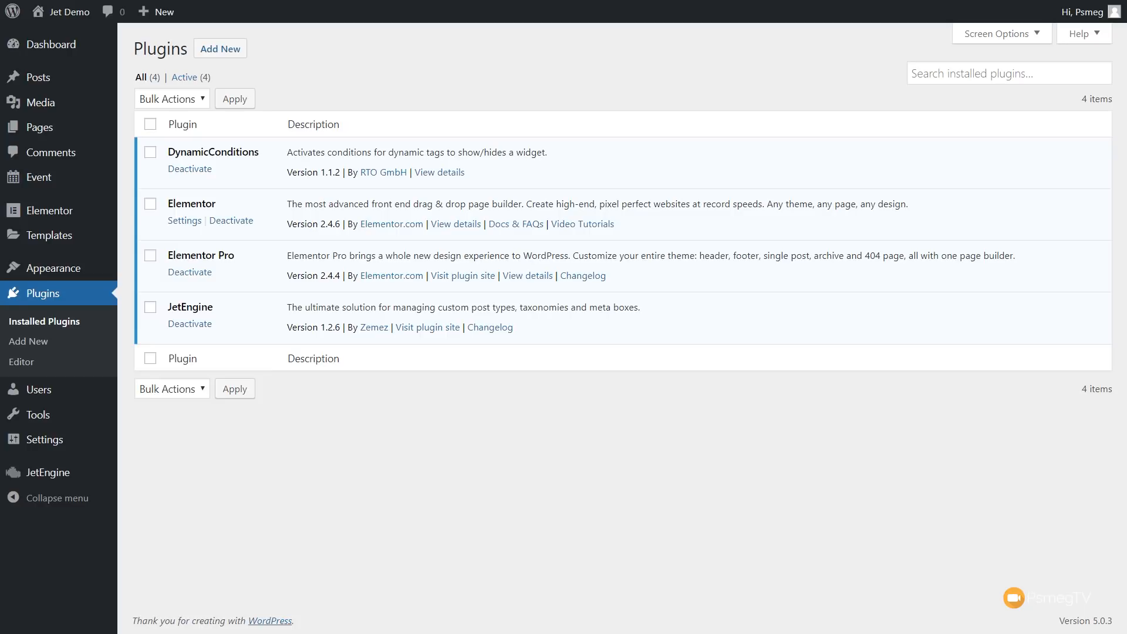
pyautogui.moveTo(575, 406)
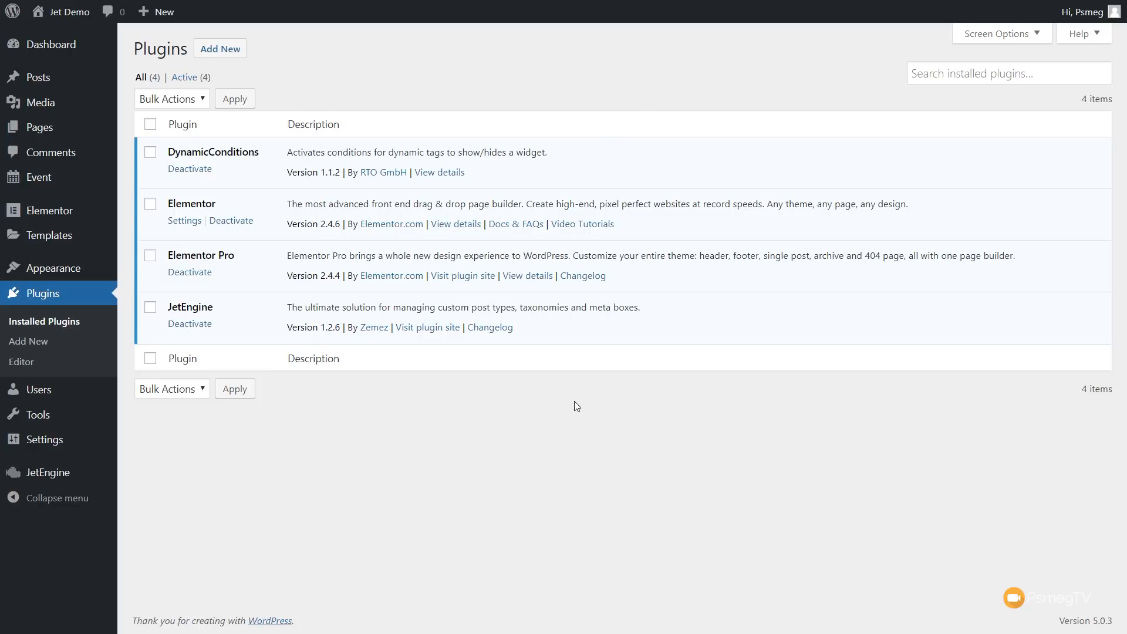
pyautogui.moveTo(49, 235)
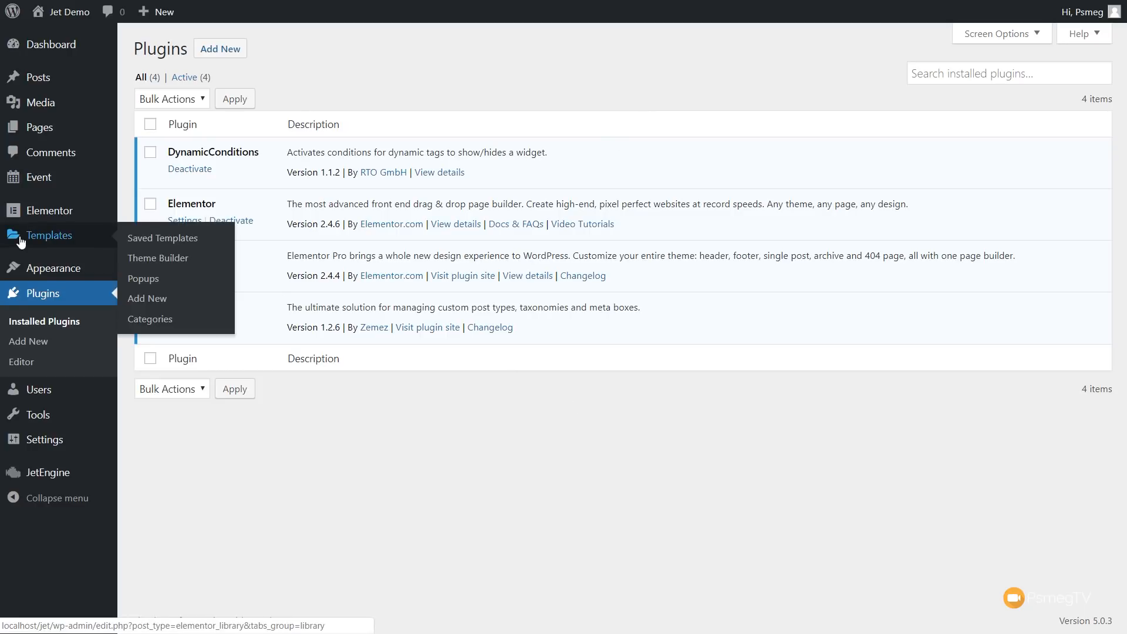
# - Go to Templates > Theme Builder to list the Event Single template
pyautogui.click(157, 258)
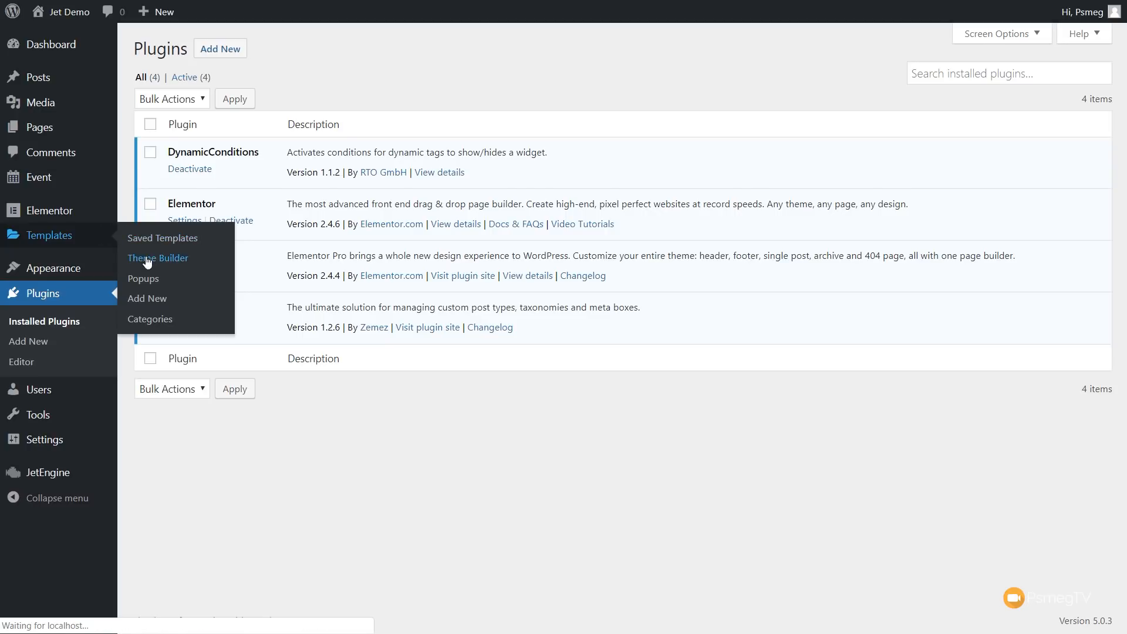
pyautogui.click(156, 258)
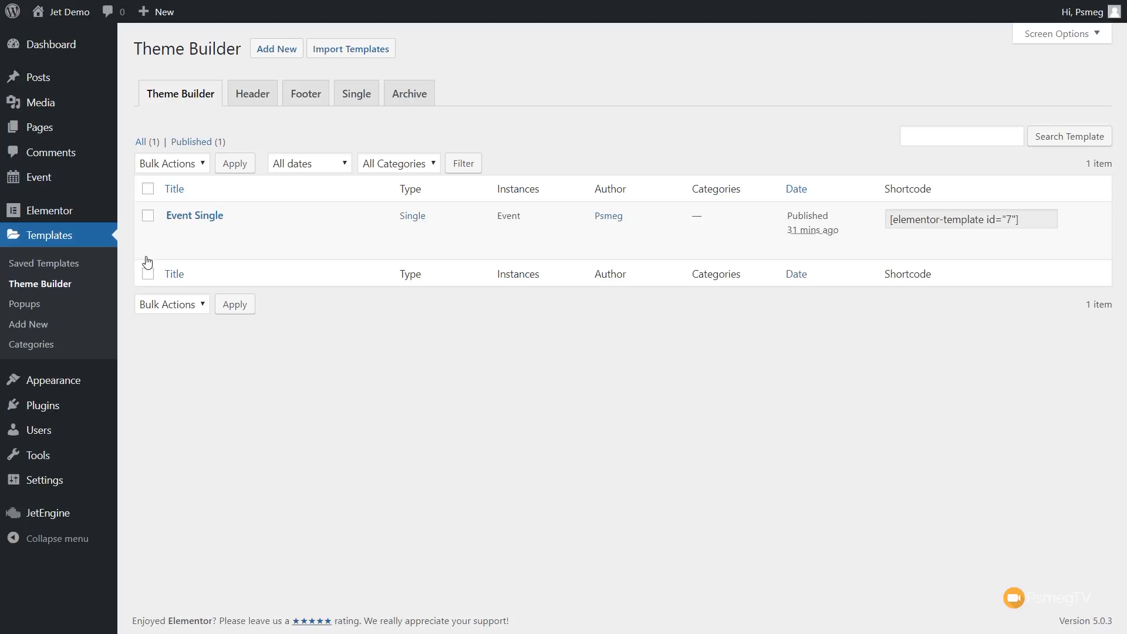
pyautogui.moveTo(194, 215)
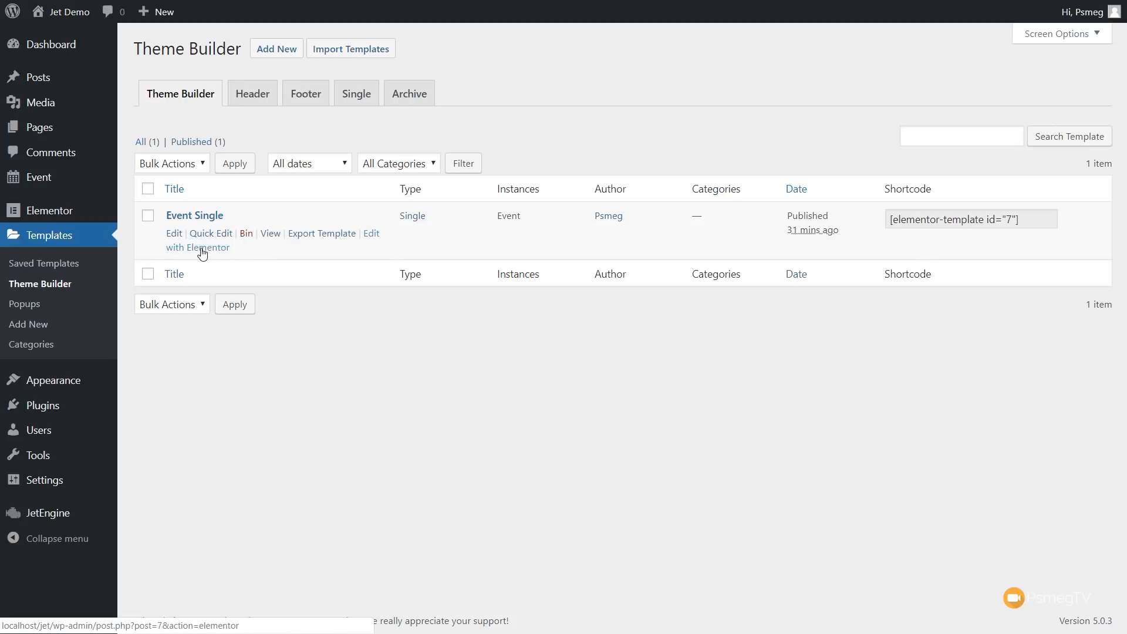
# - Edit the Event Single template with Elementor and select its map section
pyautogui.click(197, 239)
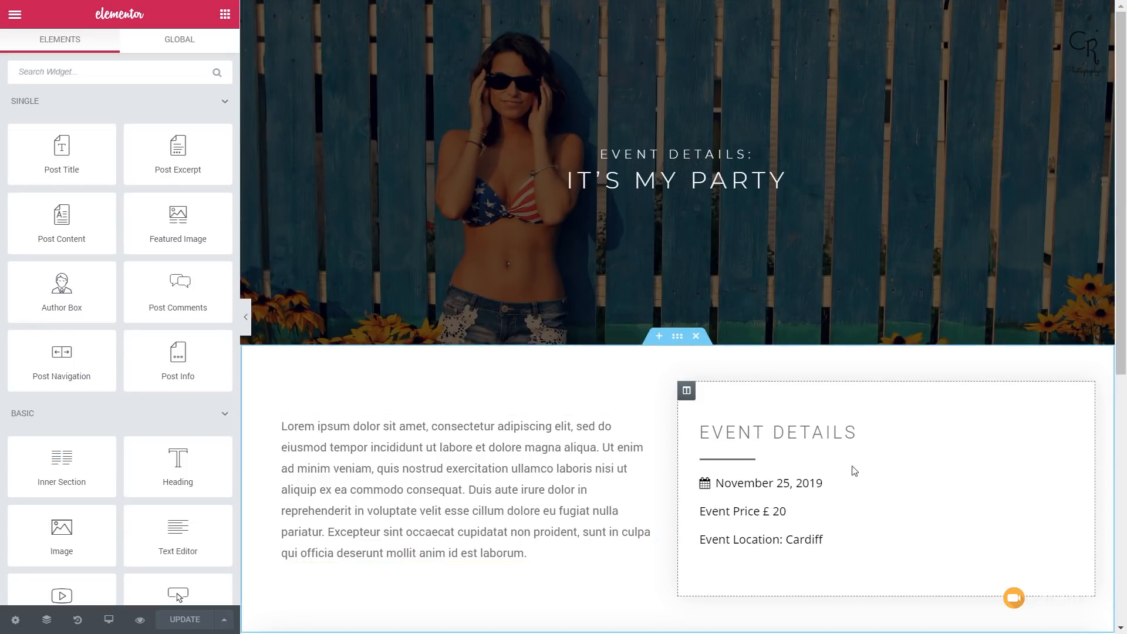
pyautogui.scroll(-3)
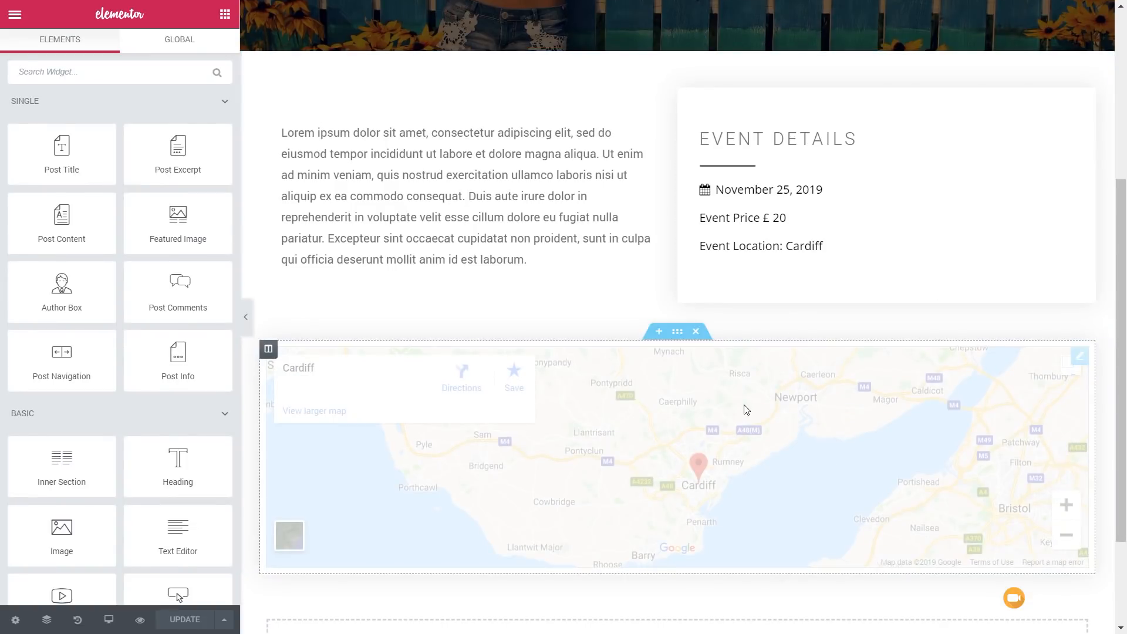
pyautogui.click(677, 331)
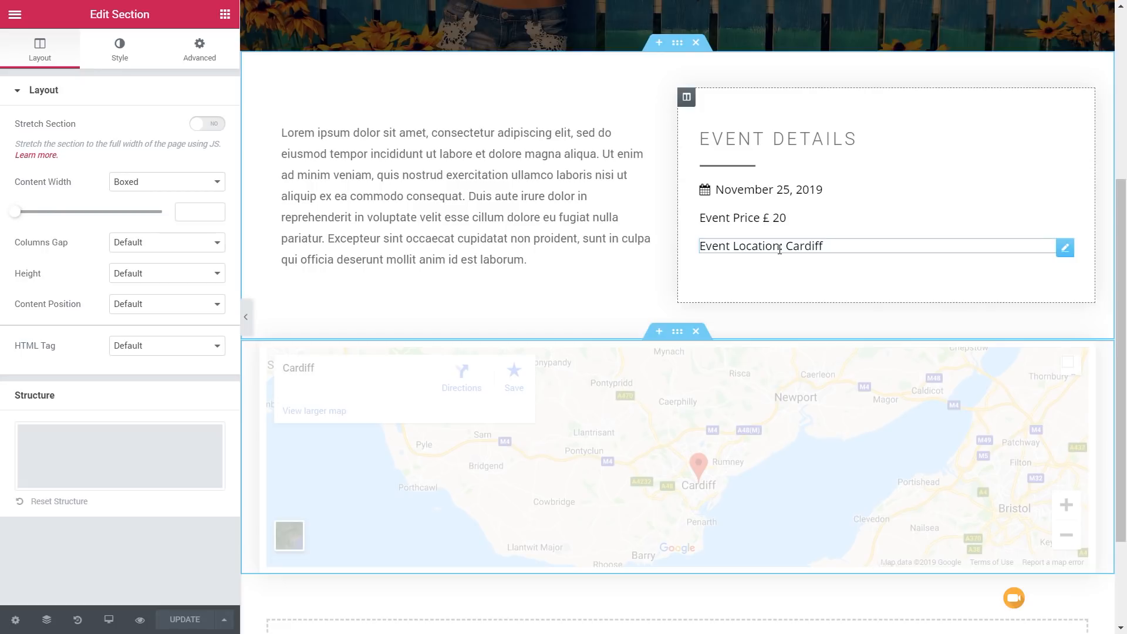
# - Inspect the Event Location widget, then show the map section's Advanced Dynamic Conditions
pyautogui.click(640, 446)
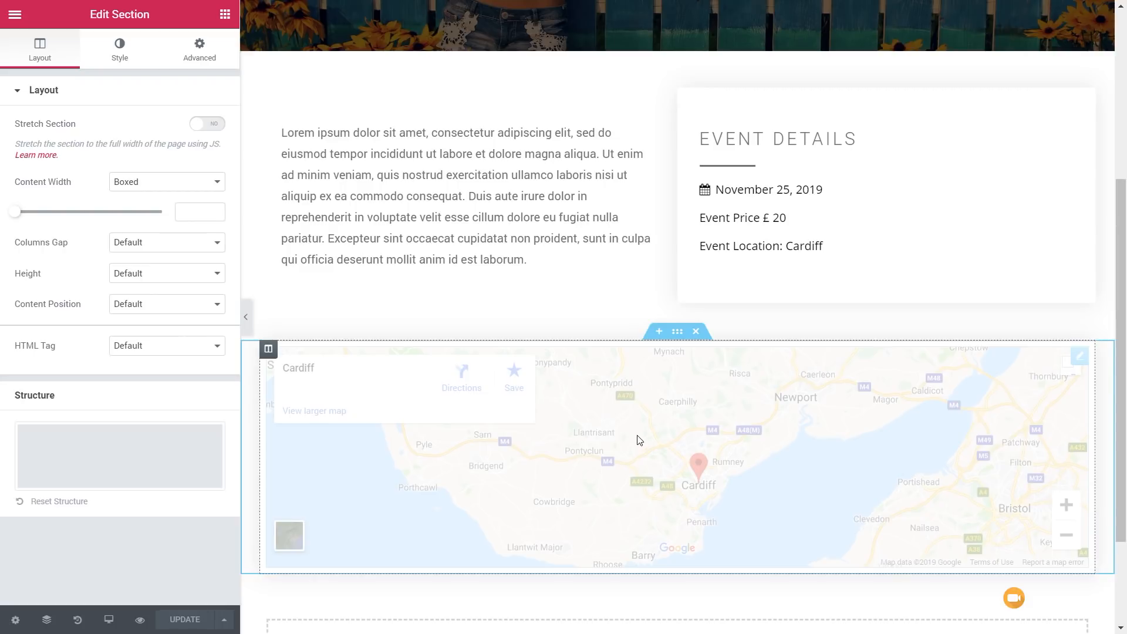
pyautogui.moveTo(700, 394)
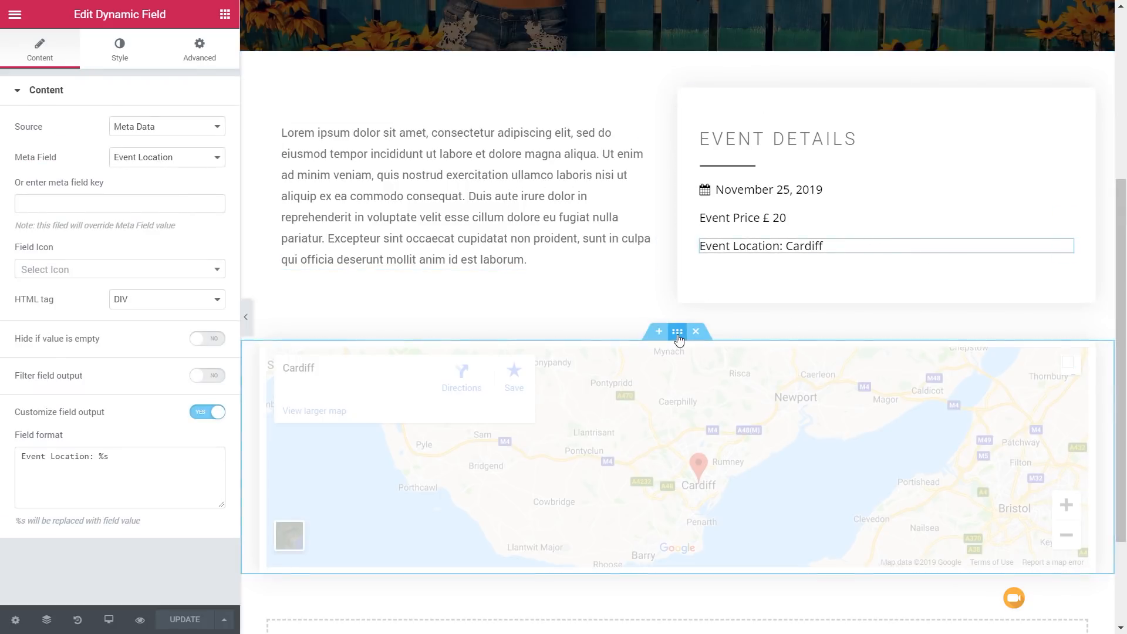
pyautogui.click(677, 332)
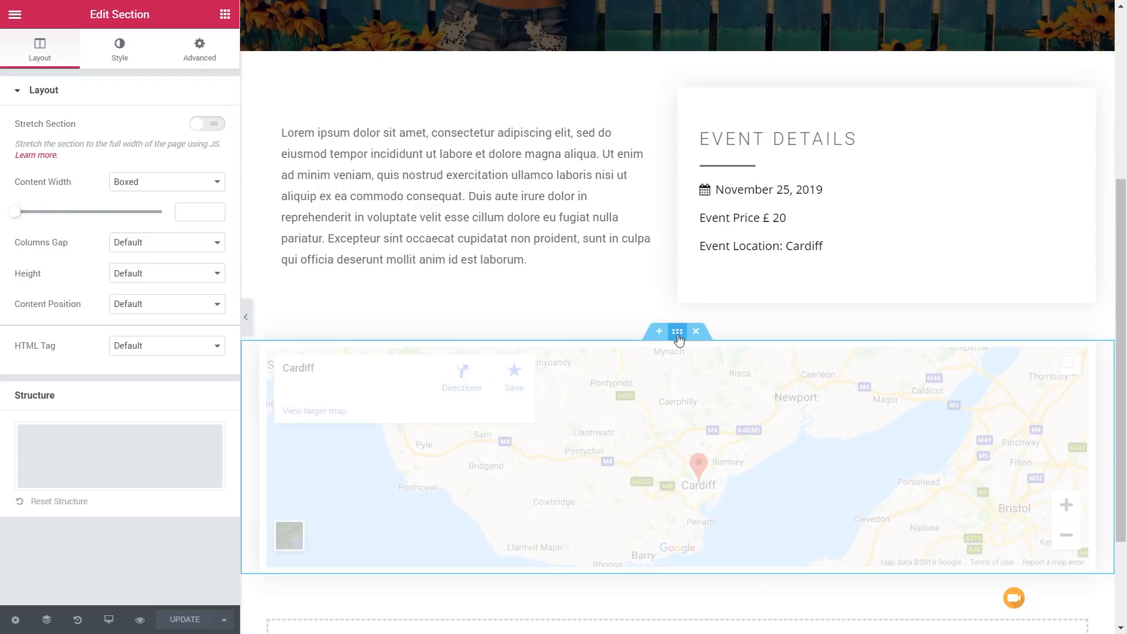
pyautogui.click(199, 48)
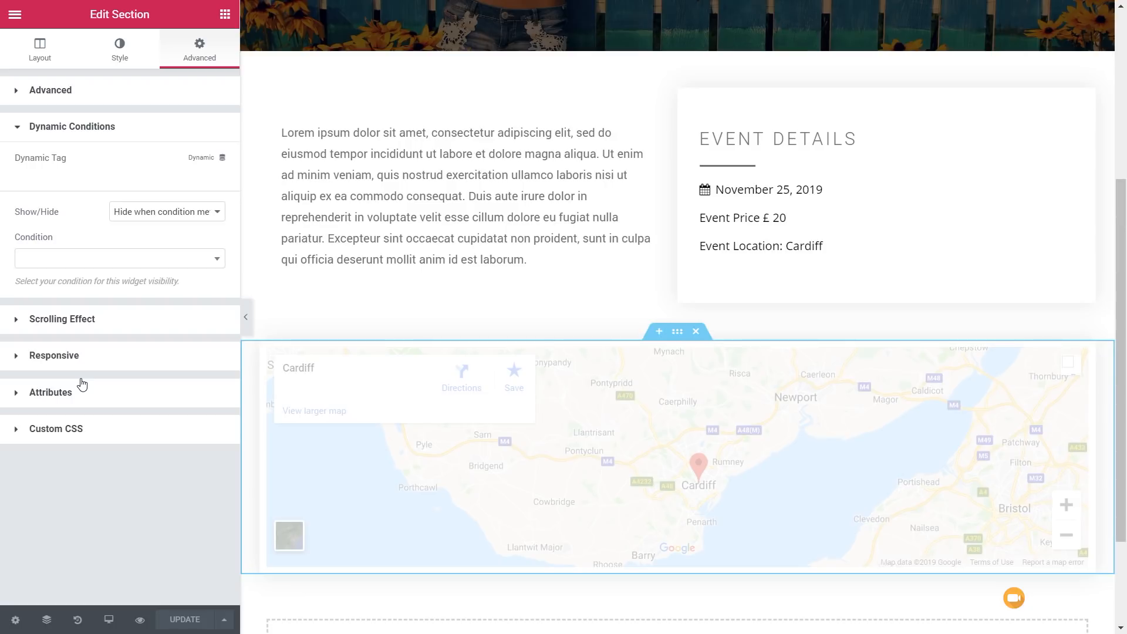
pyautogui.moveTo(183, 271)
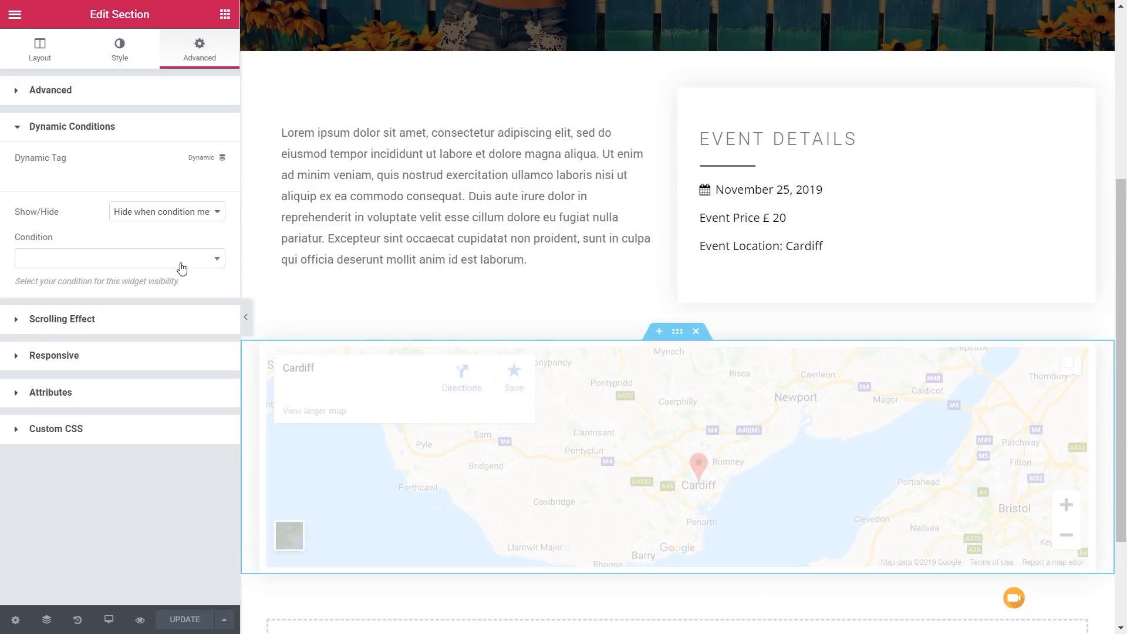
pyautogui.moveTo(225, 162)
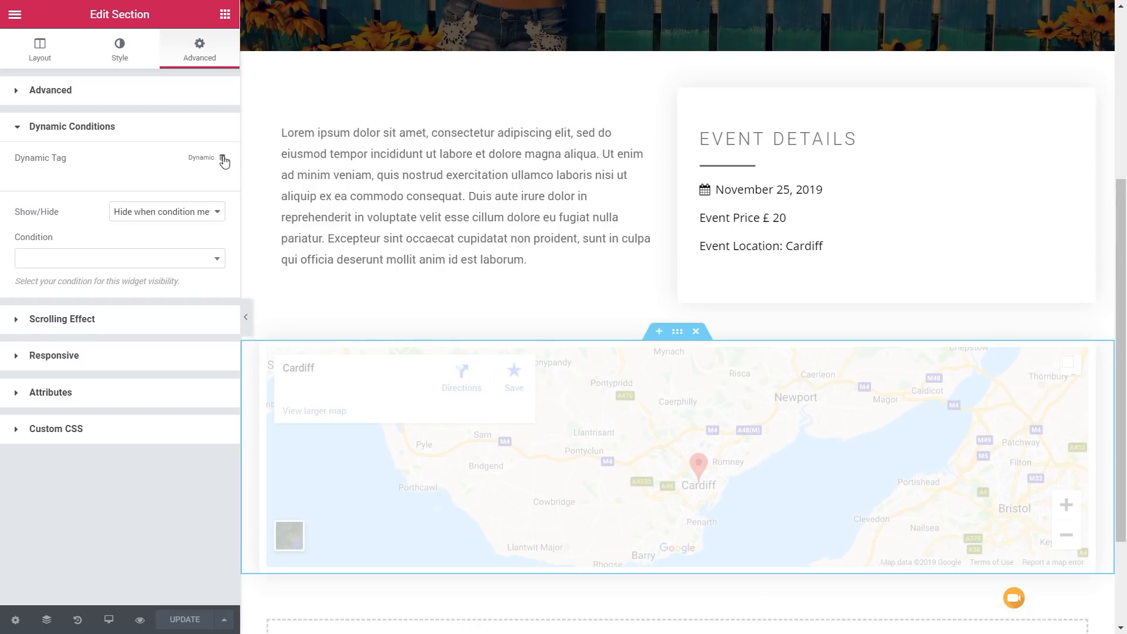
# - Set the condition's dynamic tag to JetEngine Custom Field using the Event Location field
pyautogui.click(223, 157)
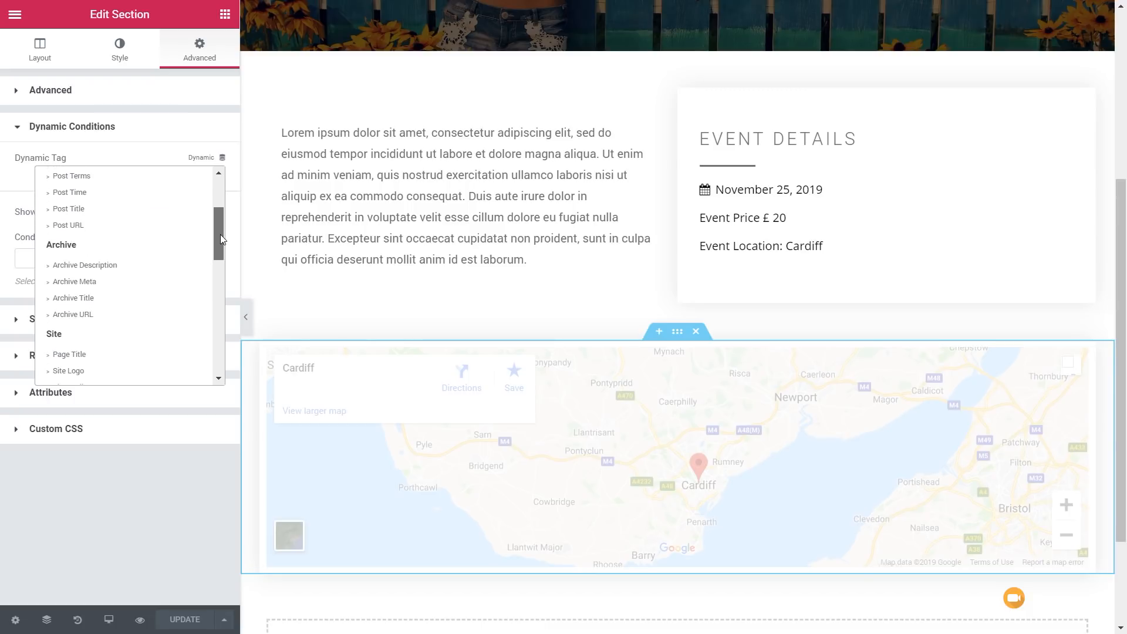
pyautogui.scroll(-3)
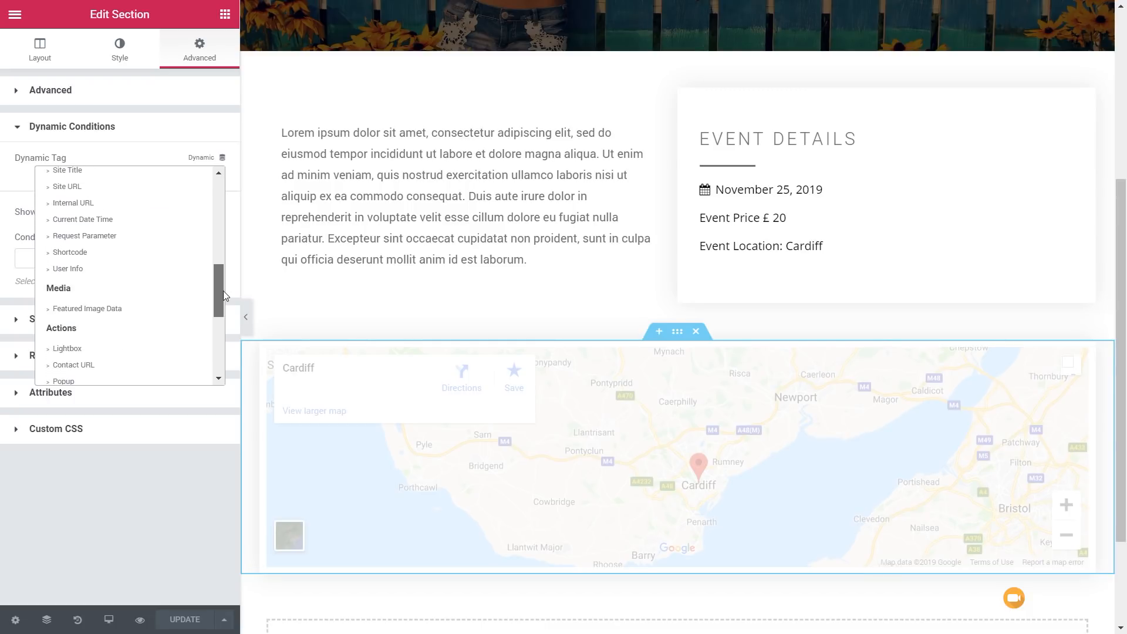
pyautogui.scroll(-3)
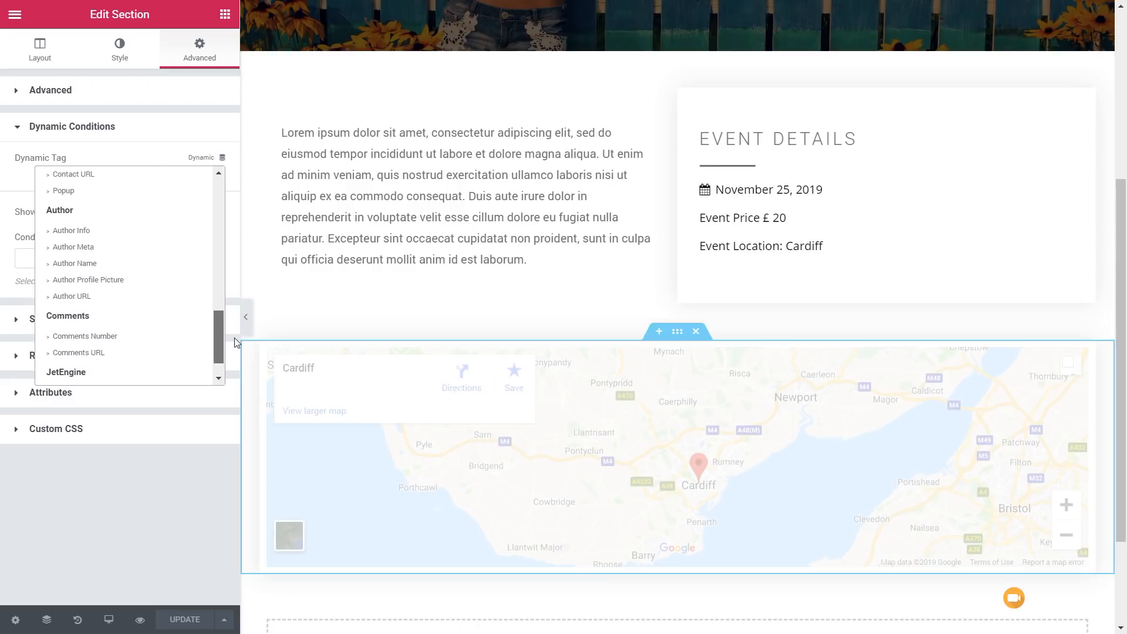
pyautogui.scroll(-3)
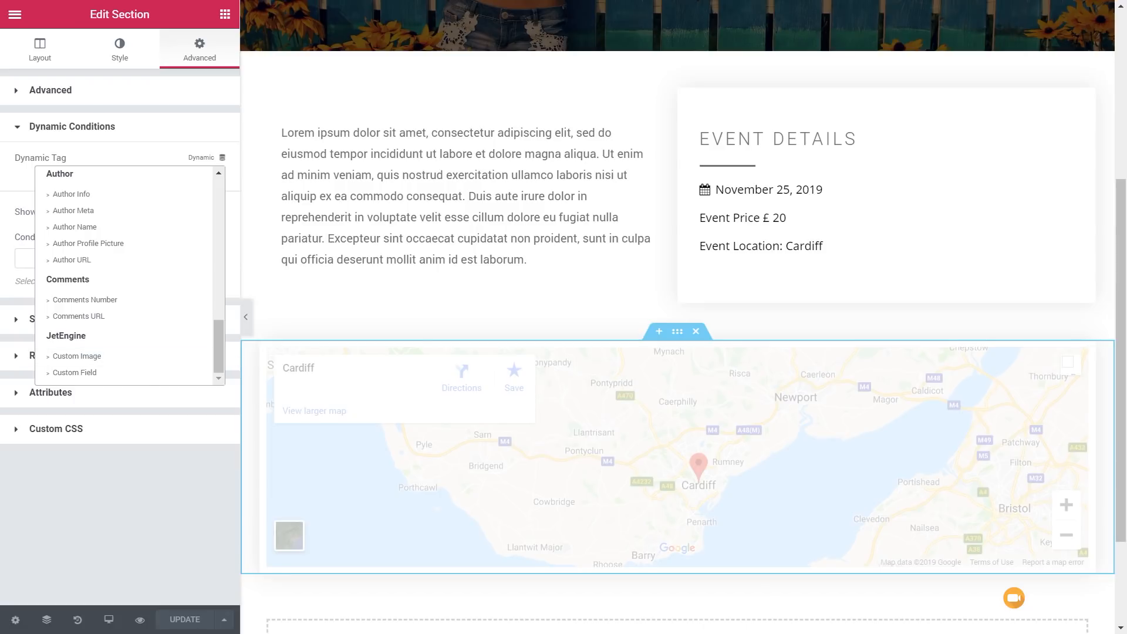
pyautogui.click(76, 373)
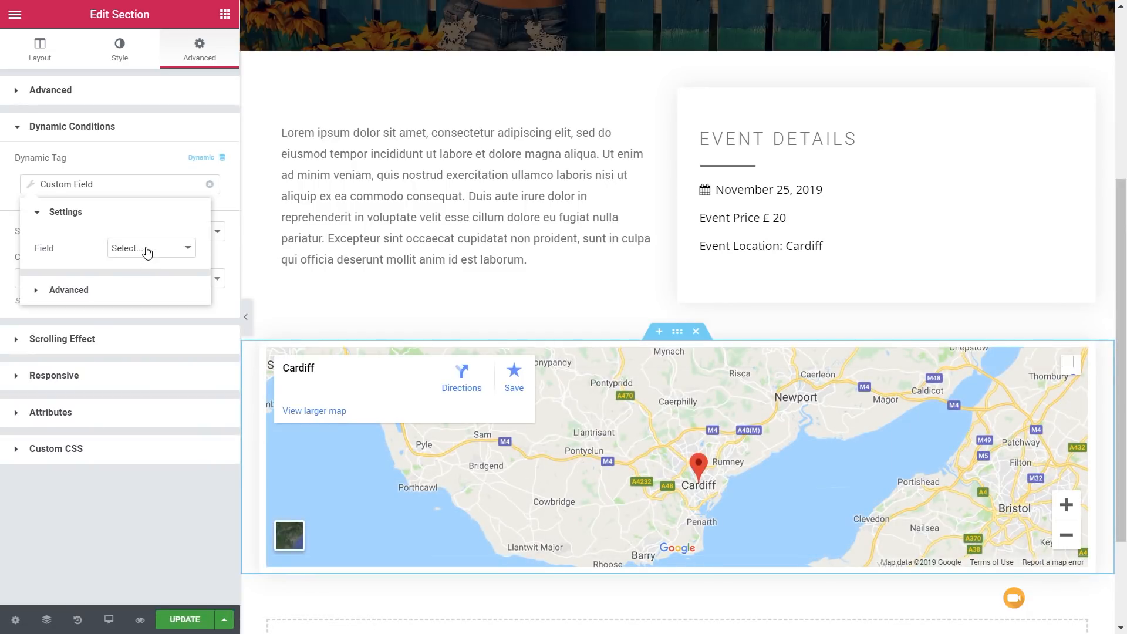
pyautogui.click(149, 247)
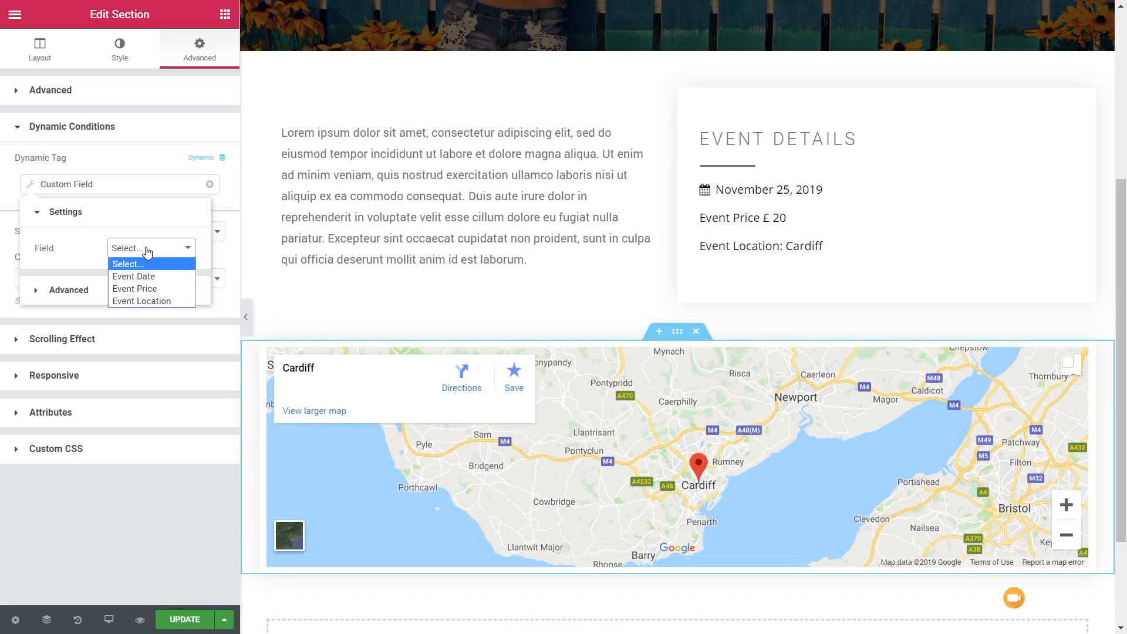
pyautogui.click(142, 302)
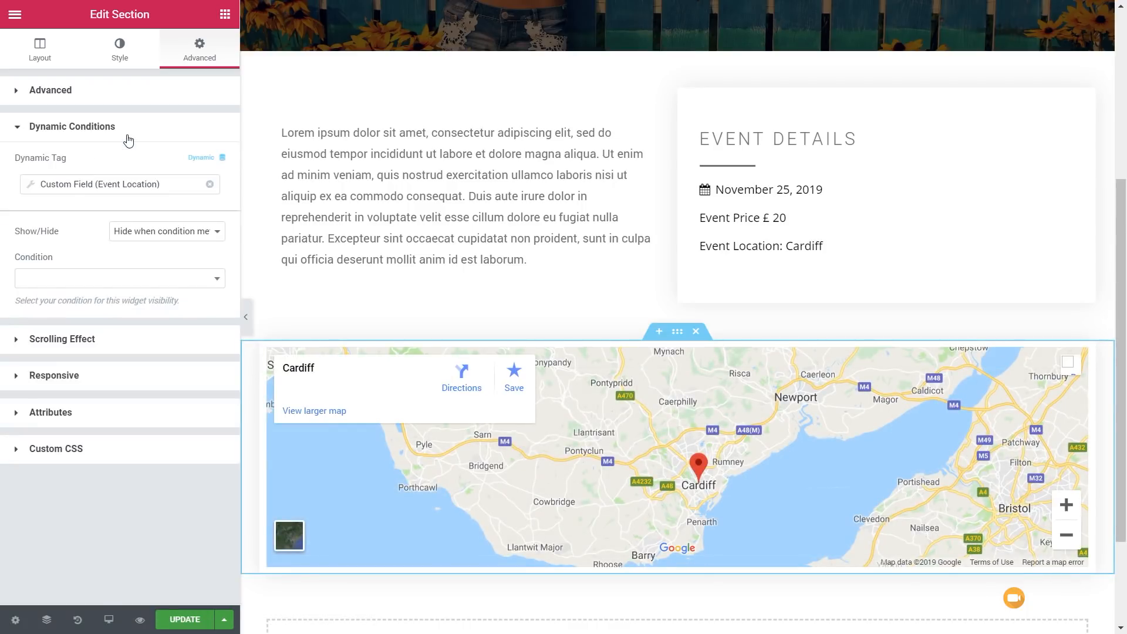
pyautogui.moveTo(107, 239)
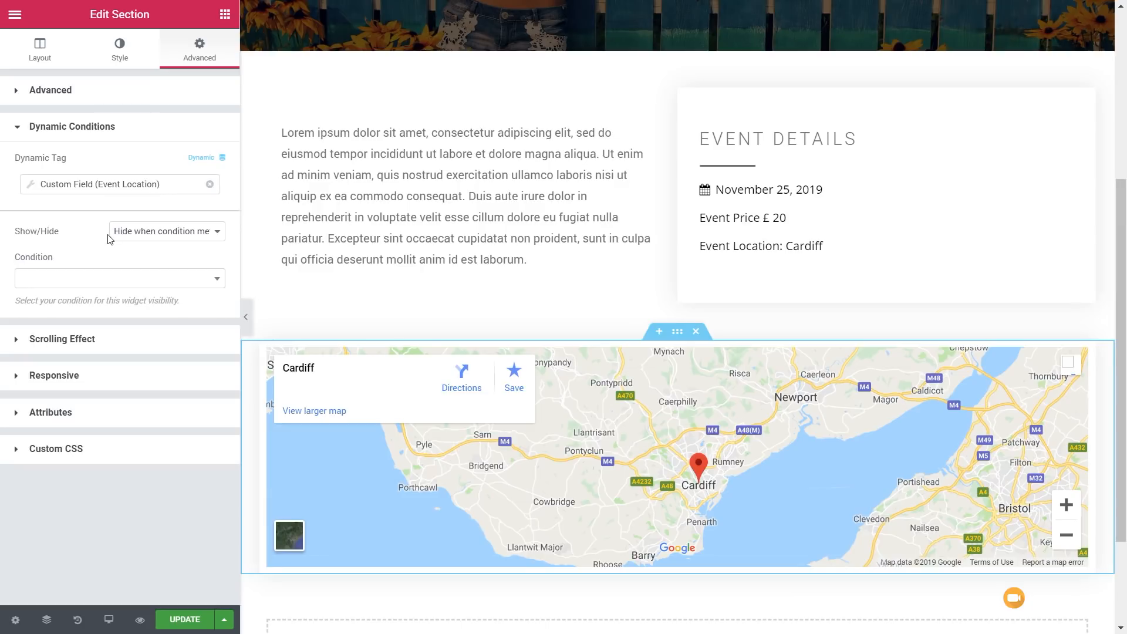
# - Set Show/Hide to 'Hide when condition met' with condition 'Is empty'
pyautogui.click(166, 231)
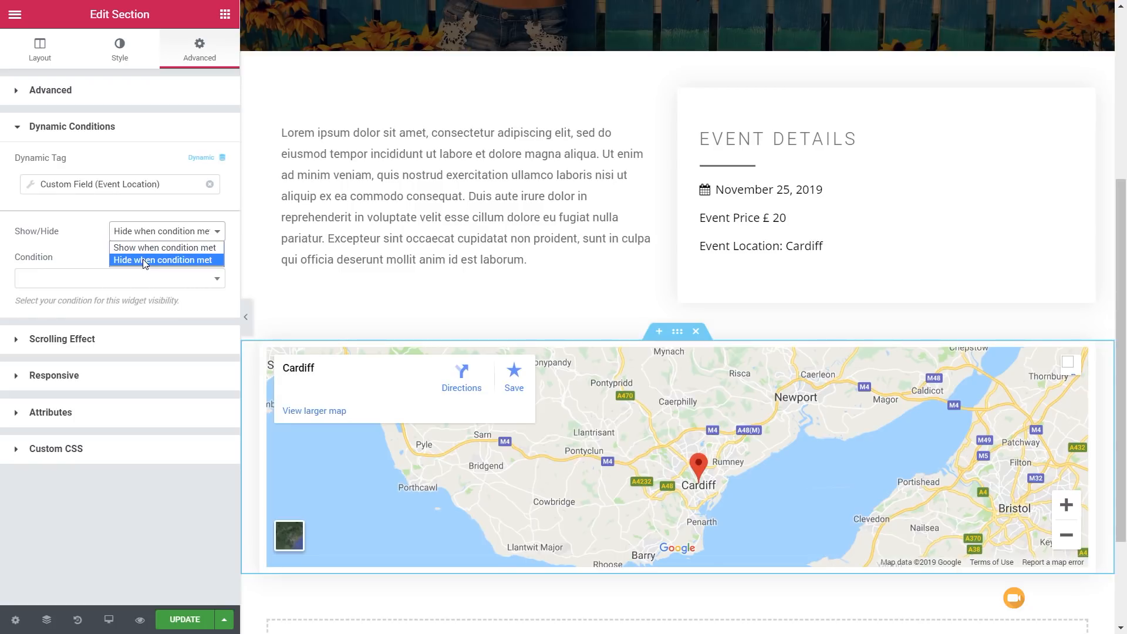
pyautogui.click(120, 277)
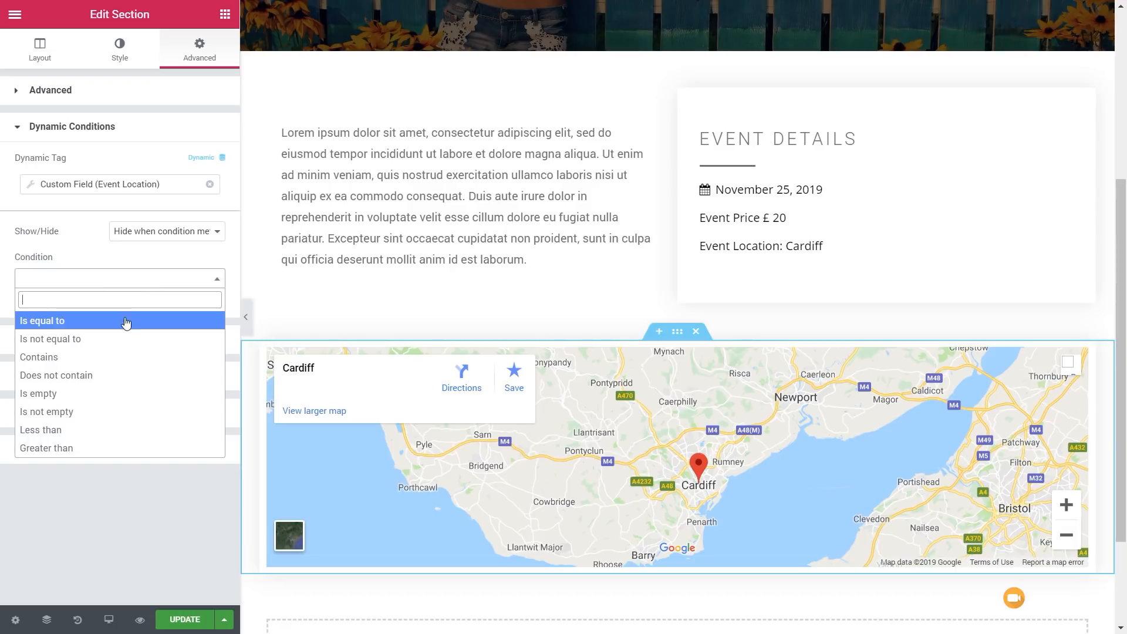
pyautogui.moveTo(58, 393)
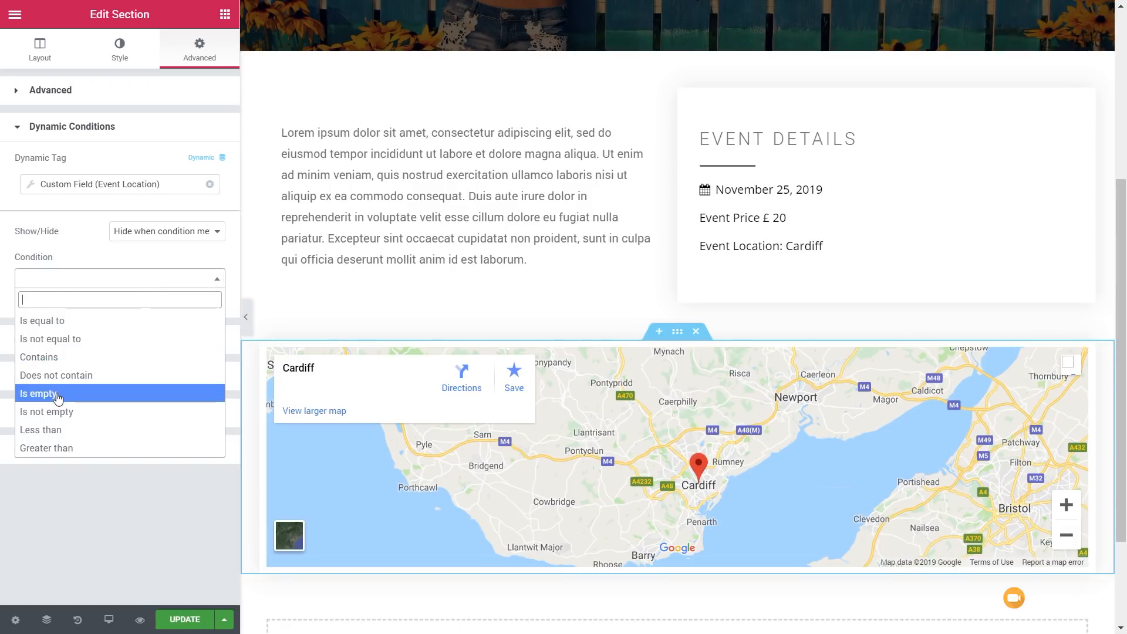
pyautogui.click(40, 394)
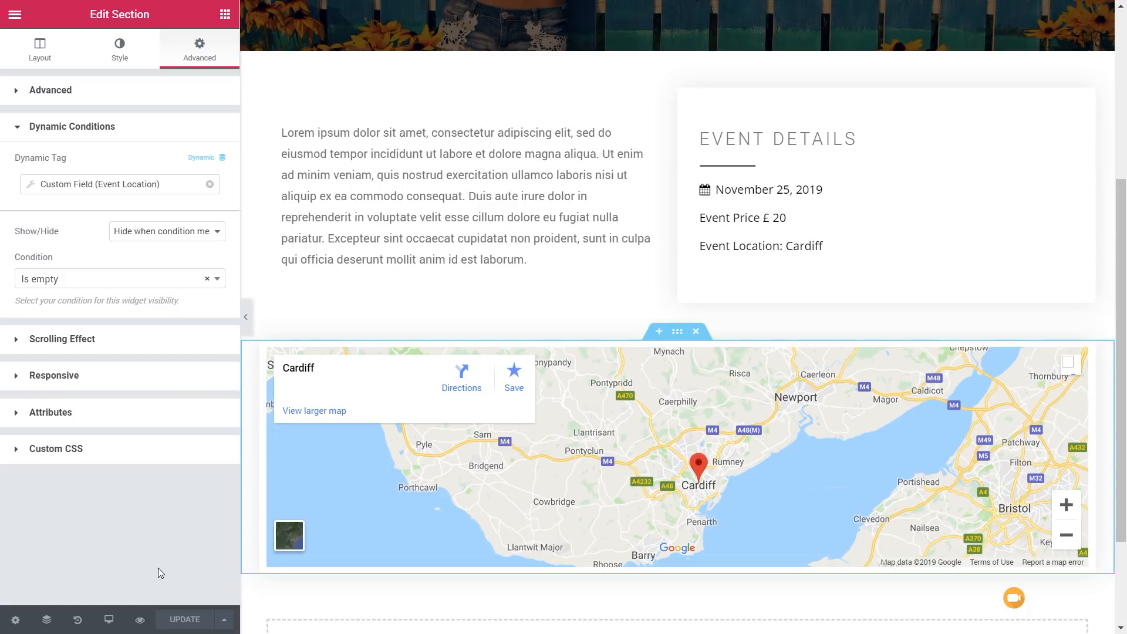
pyautogui.moveTo(6, 46)
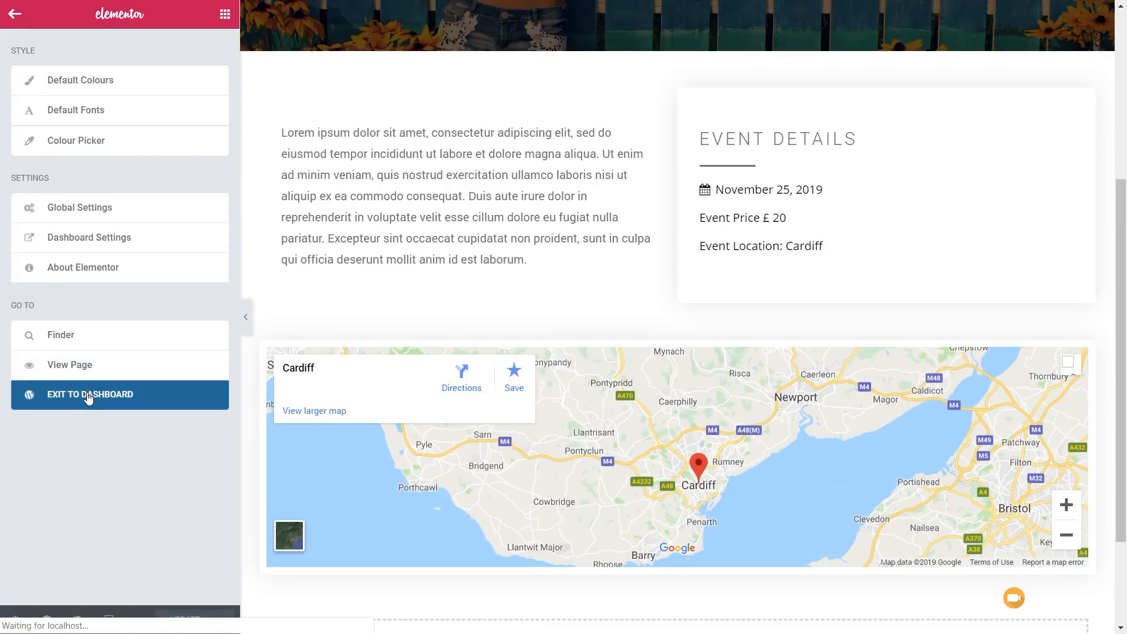
# - Exit to the dashboard, then update the It's my party event with Event Location blank
pyautogui.click(91, 395)
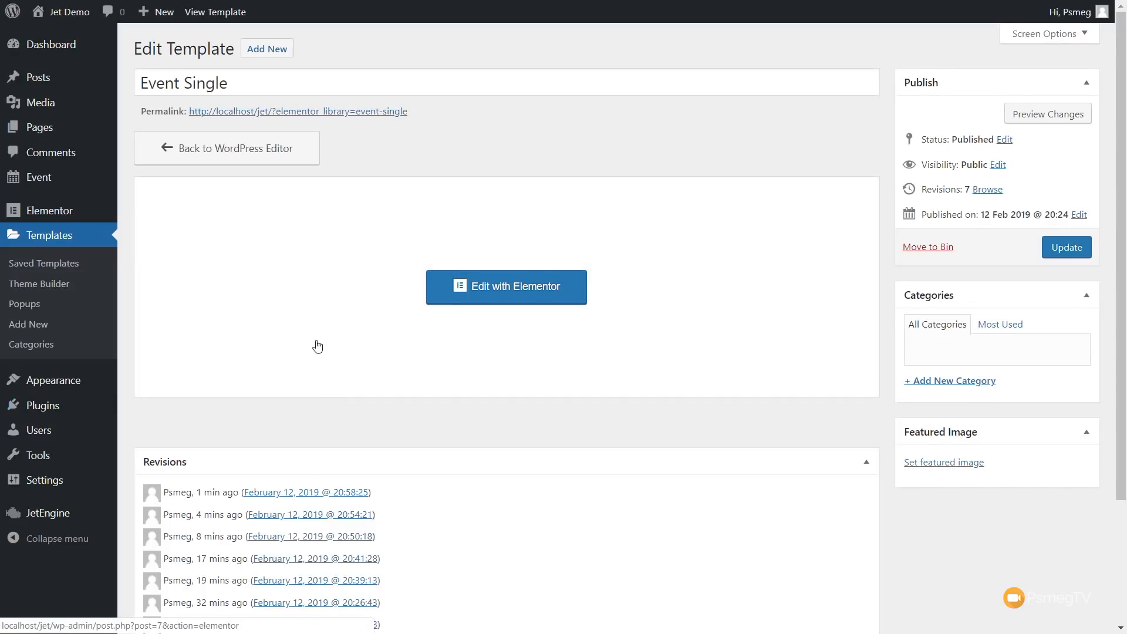
pyautogui.moveTo(40, 178)
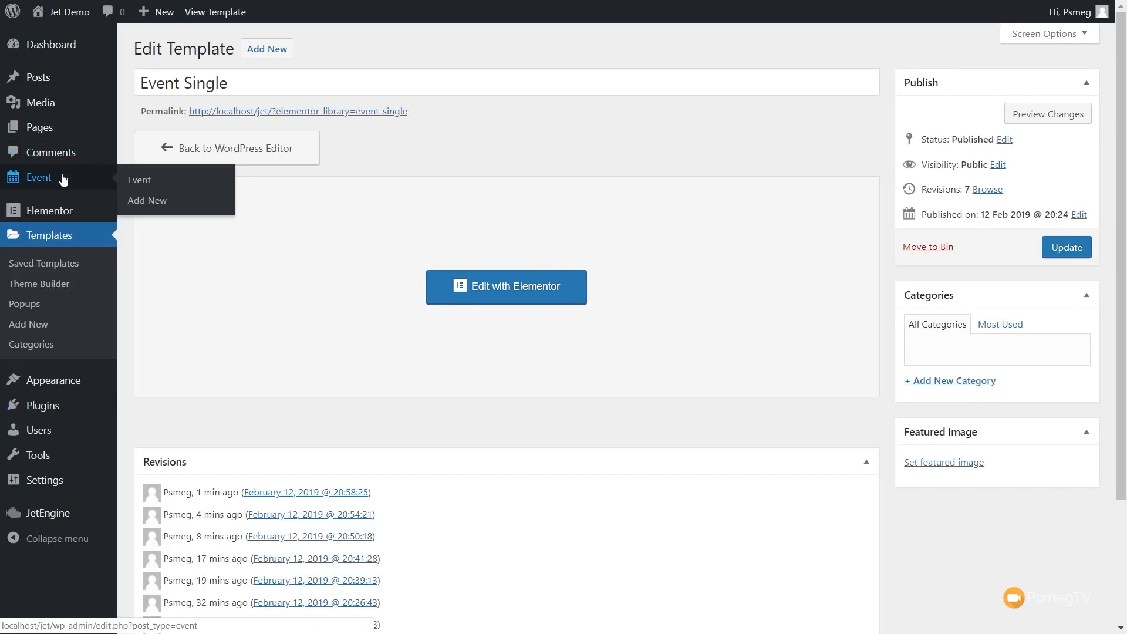
pyautogui.click(139, 179)
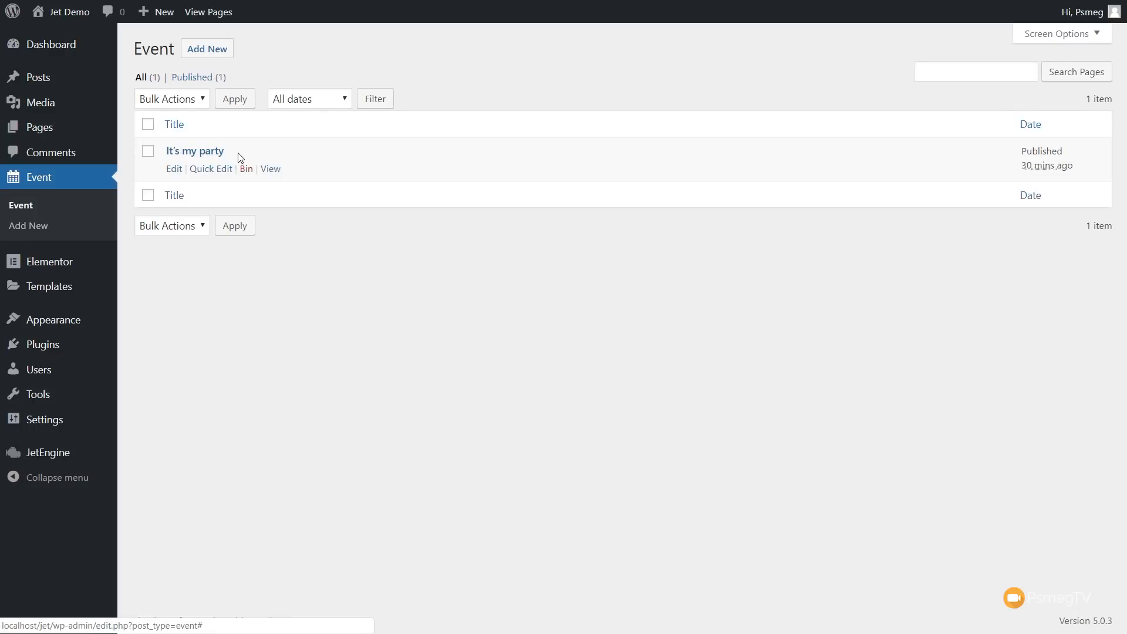
pyautogui.click(173, 168)
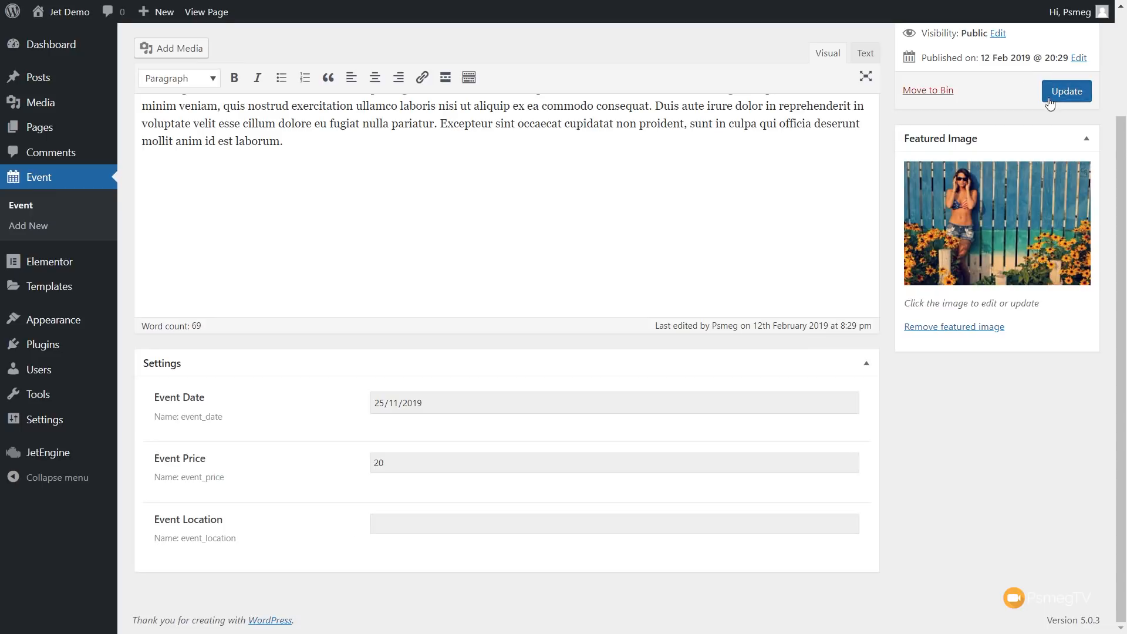
pyautogui.click(1066, 91)
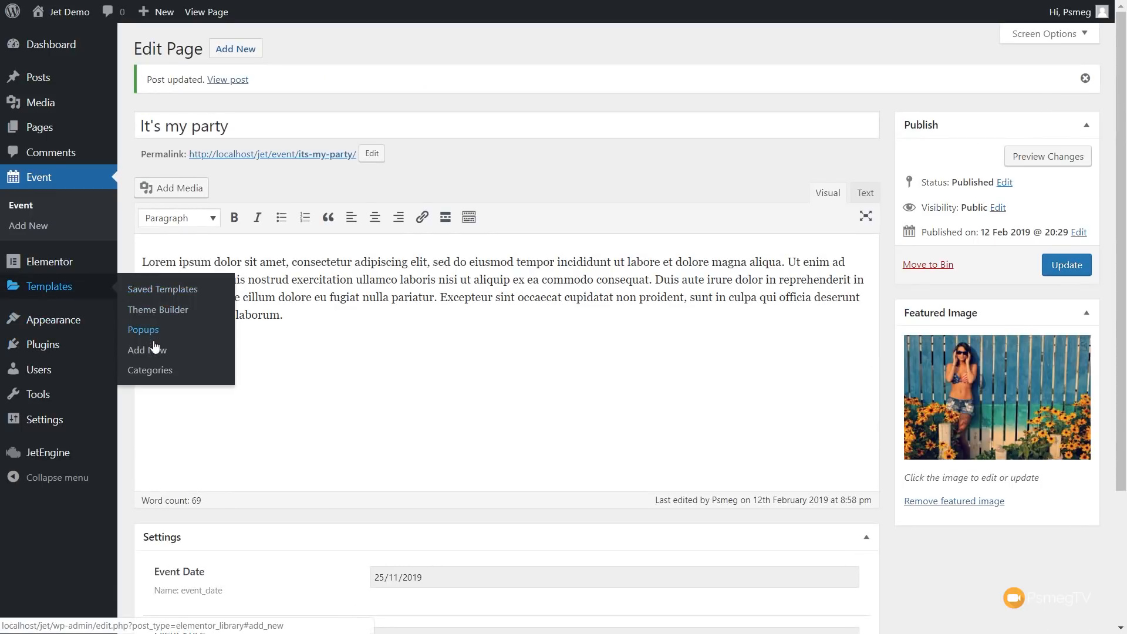
# - View the live It's my party page via Theme Builder, showing no location or map
pyautogui.click(158, 308)
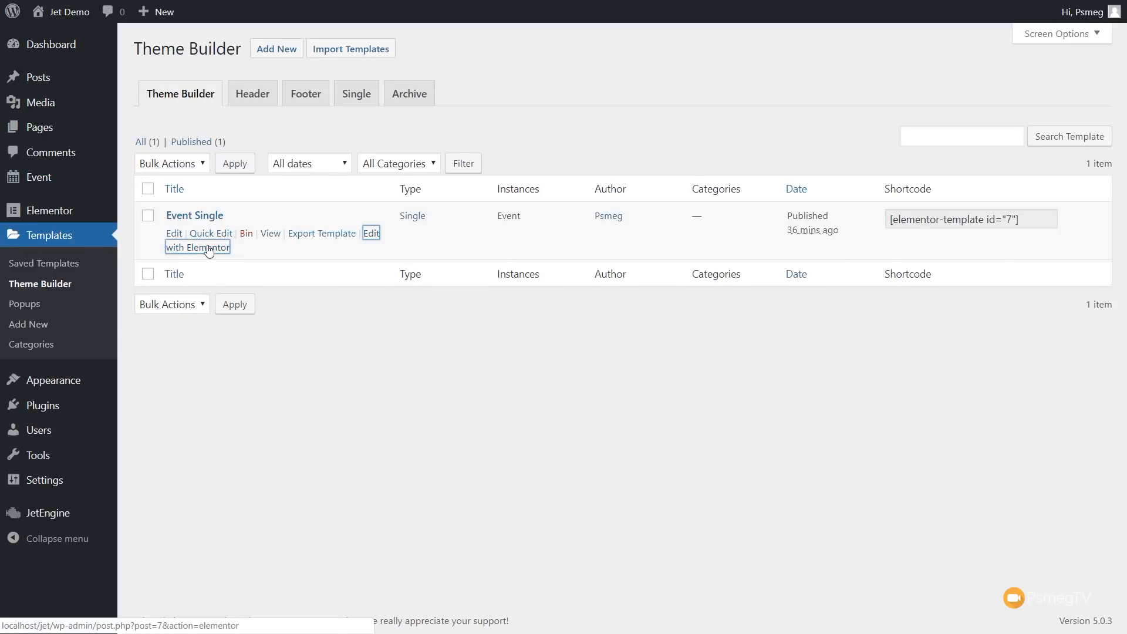
pyautogui.click(196, 247)
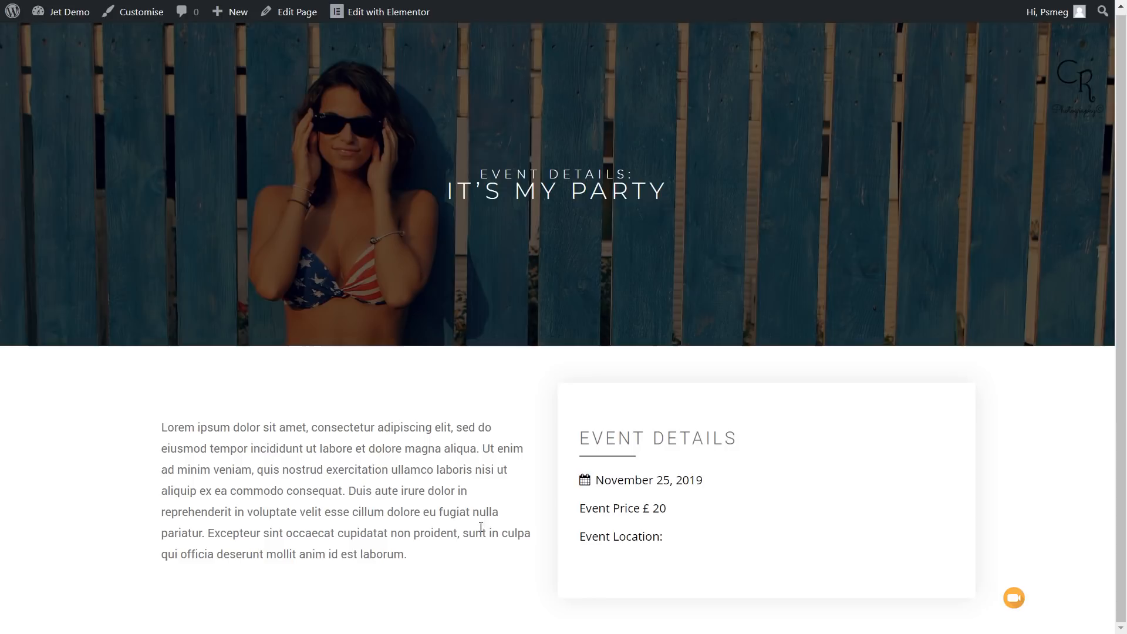
pyautogui.moveTo(460, 572)
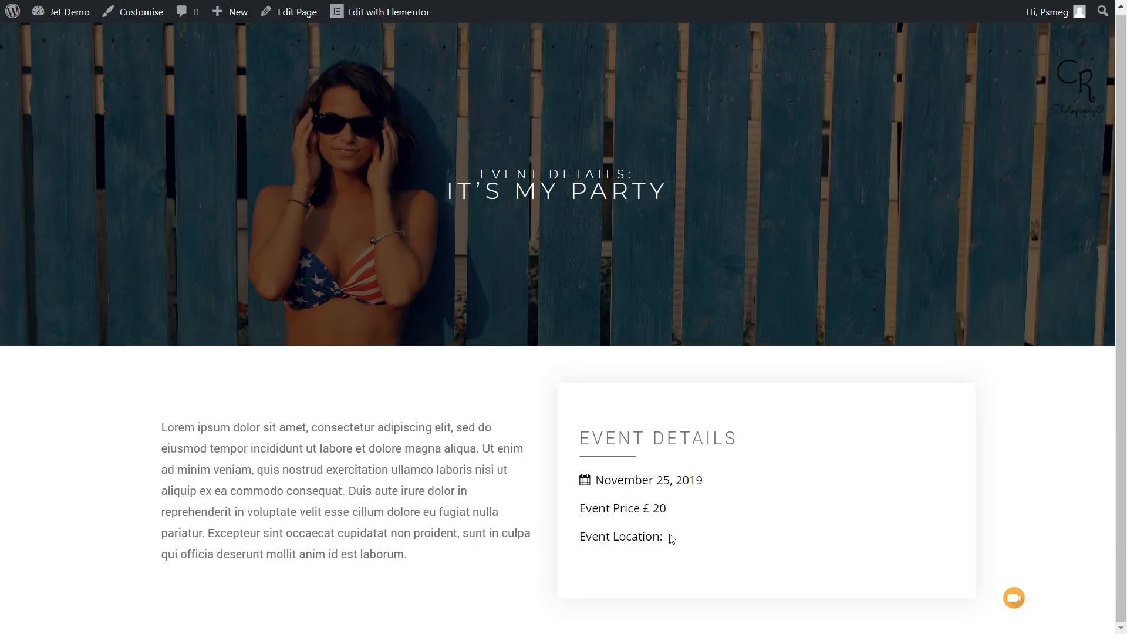
pyautogui.moveTo(507, 296)
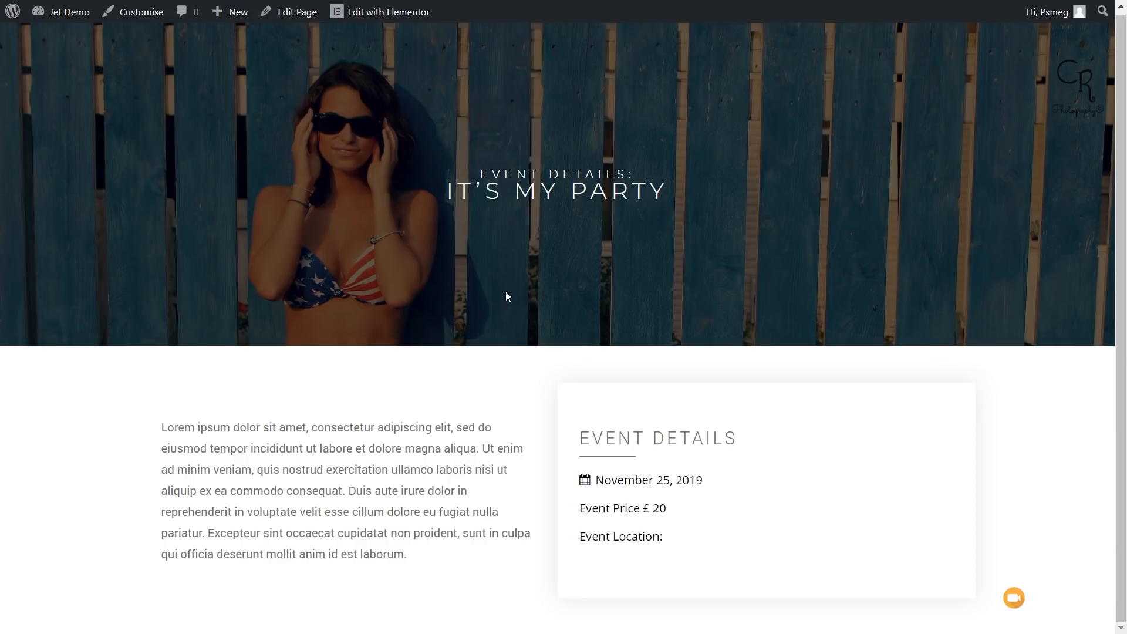
# - Give the Event Location widget a Custom Field (Event Location) condition hiding it when empty
pyautogui.click(386, 12)
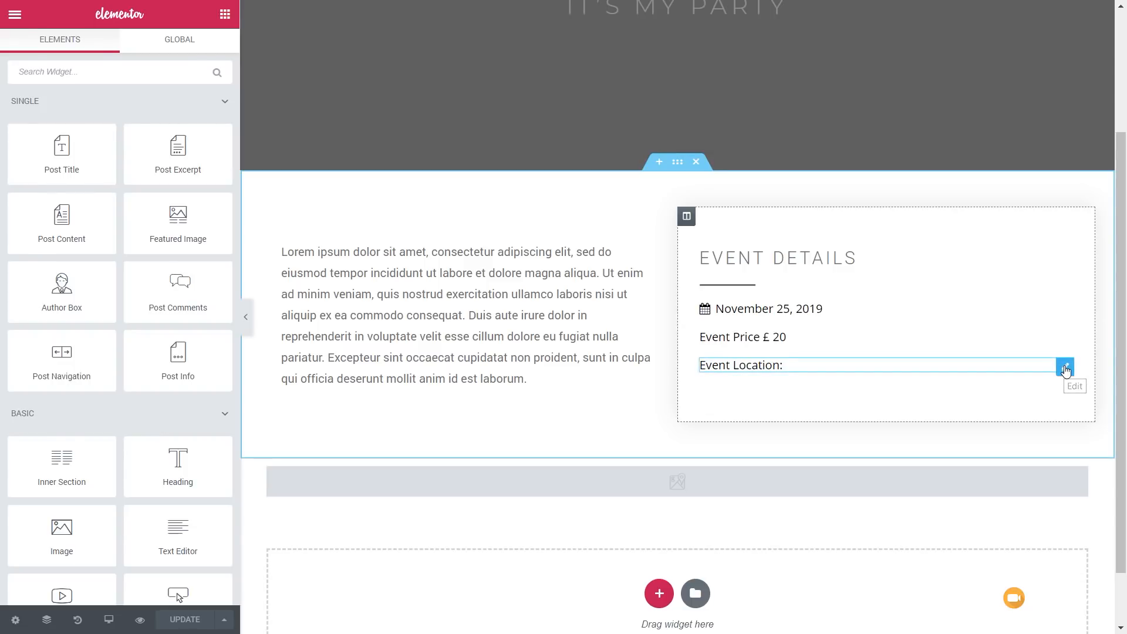
pyautogui.click(1065, 365)
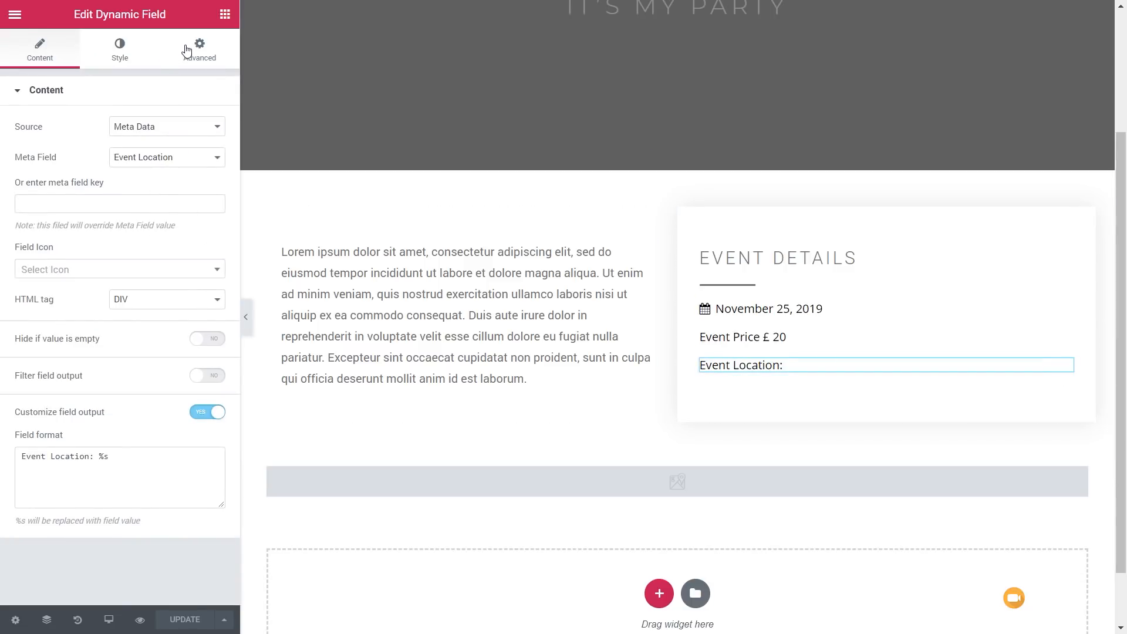
pyautogui.click(200, 49)
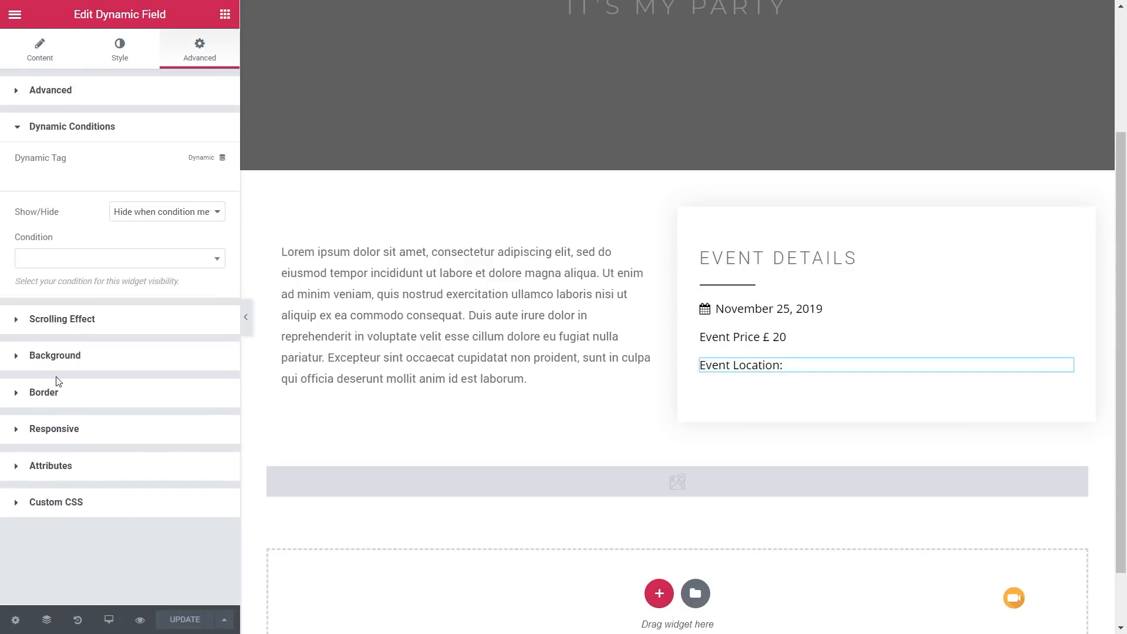
pyautogui.click(207, 158)
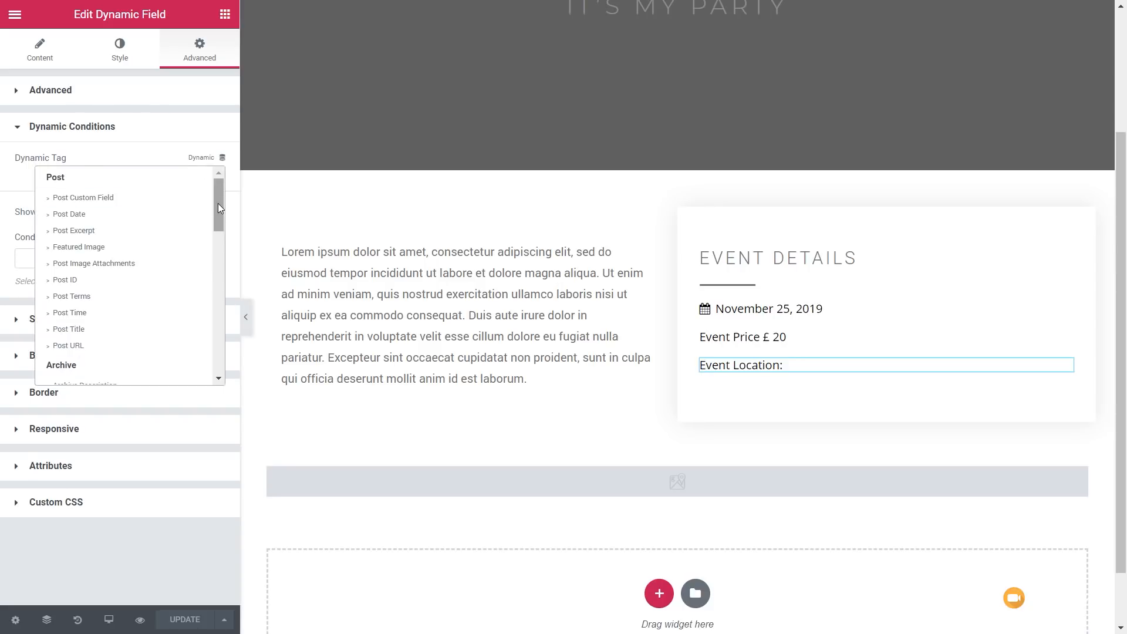
pyautogui.scroll(-3)
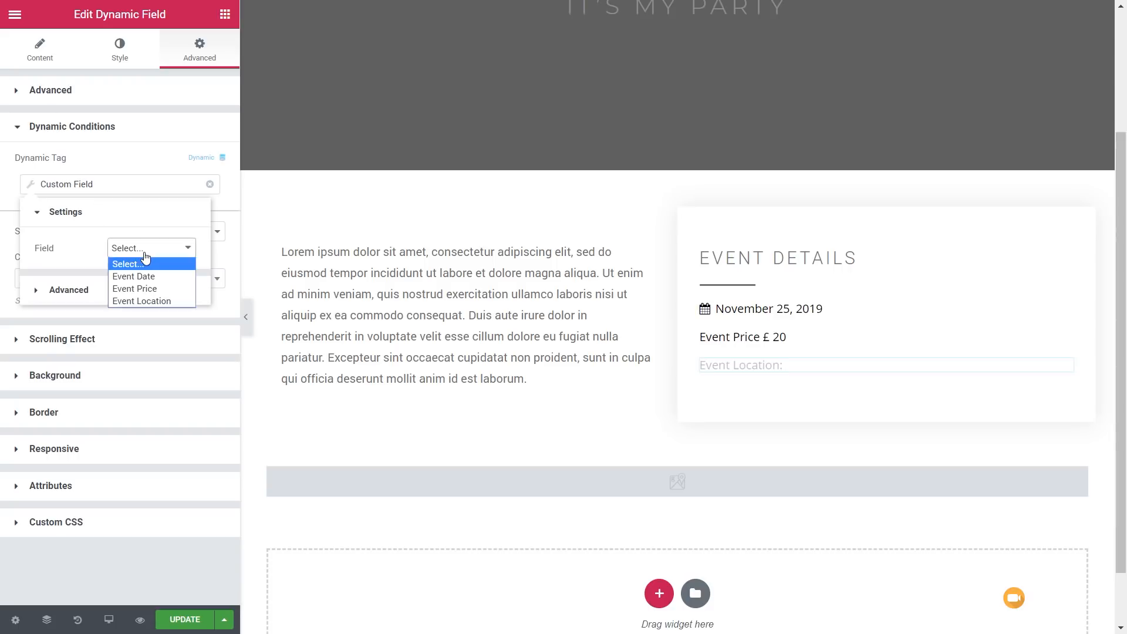
pyautogui.click(142, 302)
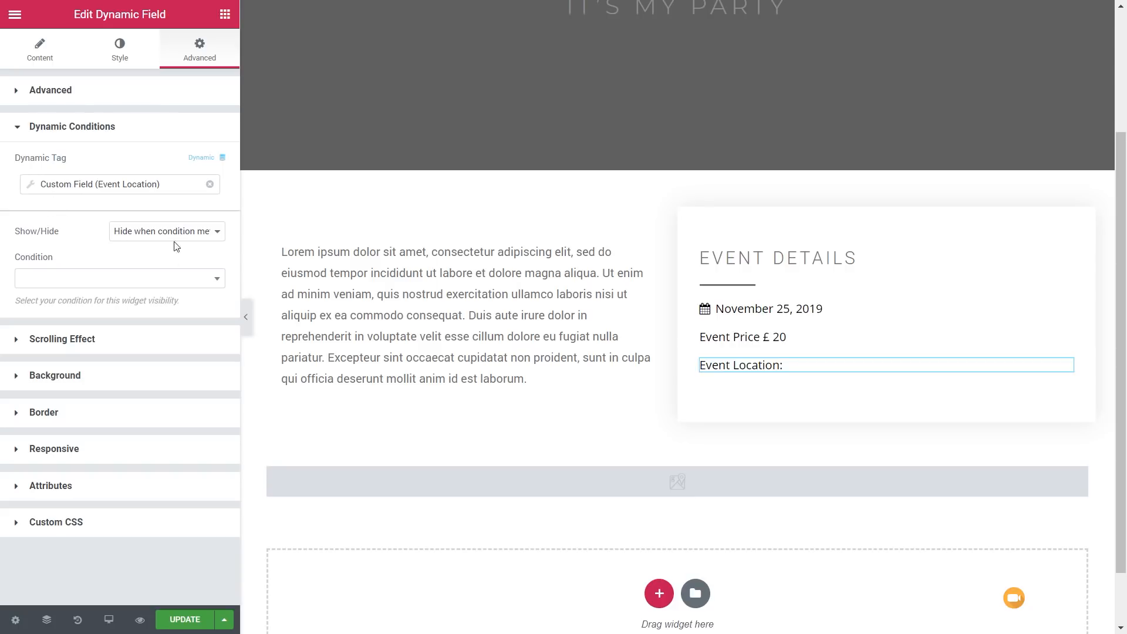
pyautogui.click(120, 279)
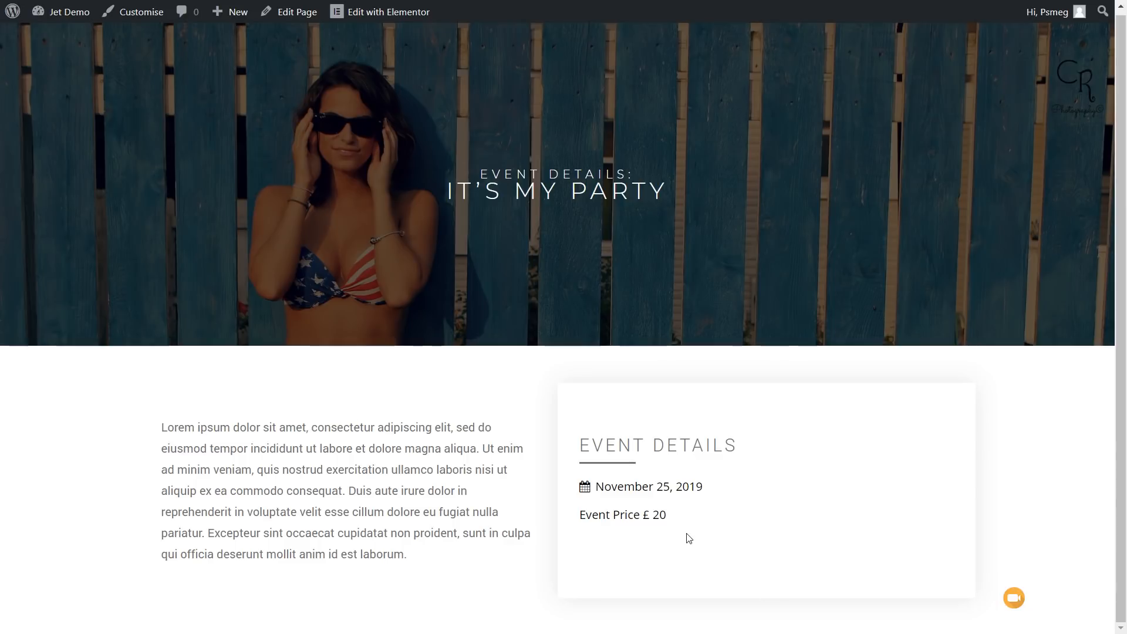
pyautogui.moveTo(743, 559)
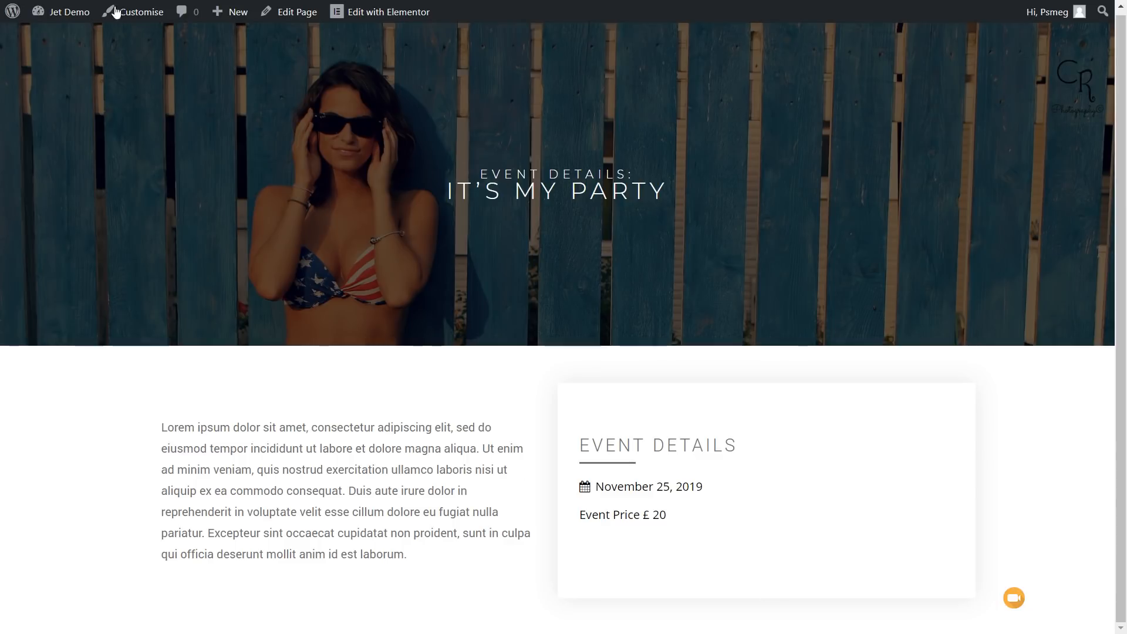
# - Return to the dashboard and enter London as the It's my party Event Location
pyautogui.click(389, 12)
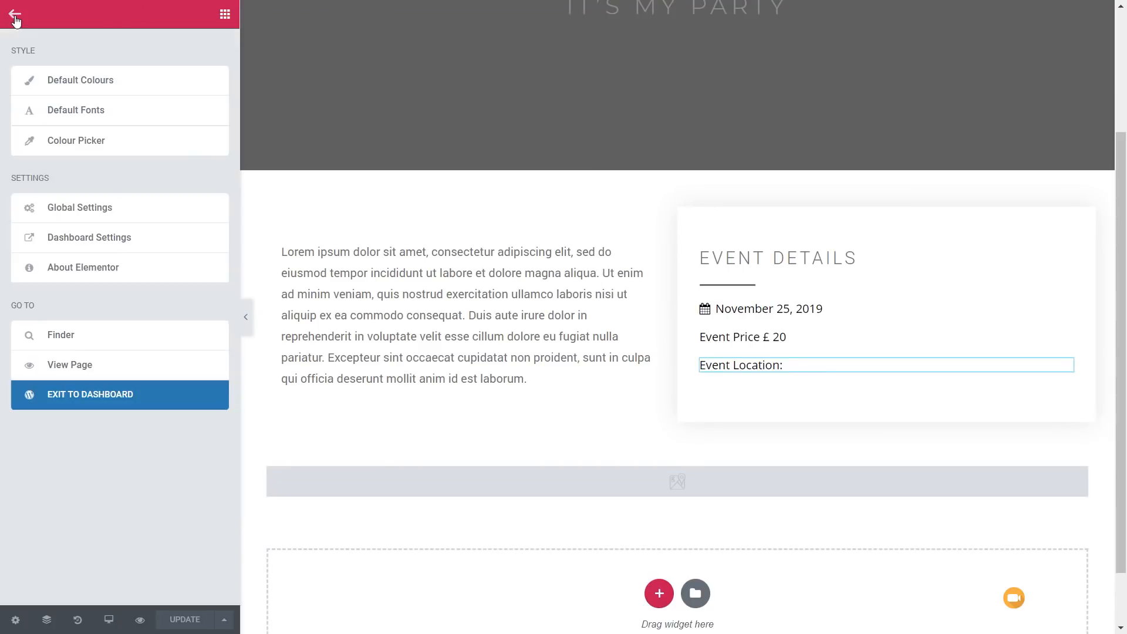
pyautogui.click(90, 394)
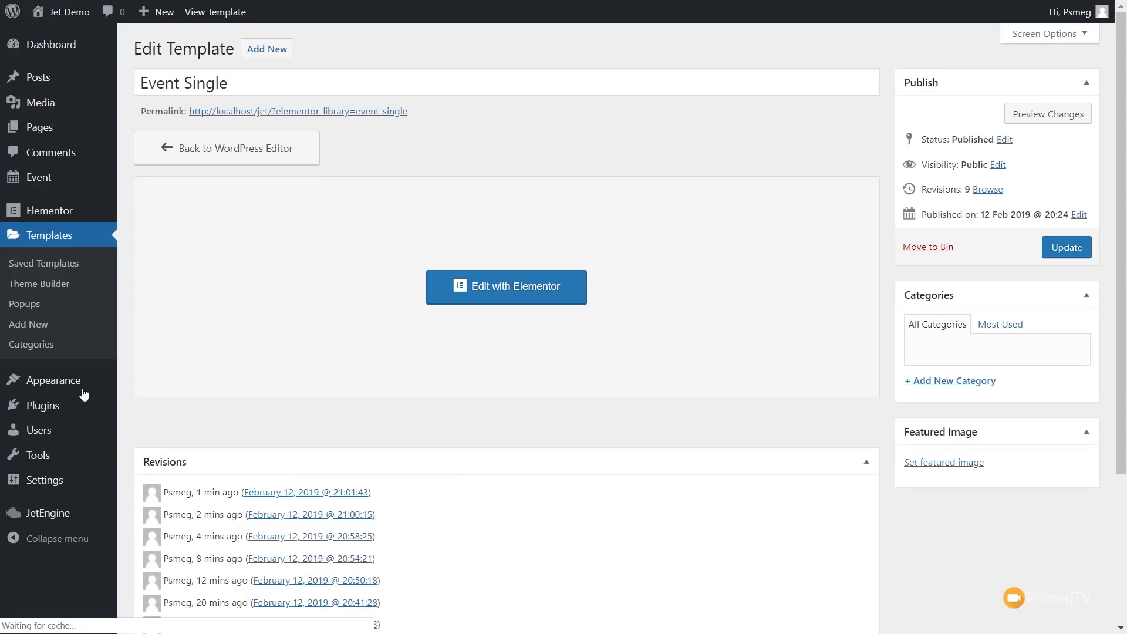
pyautogui.moveTo(30, 177)
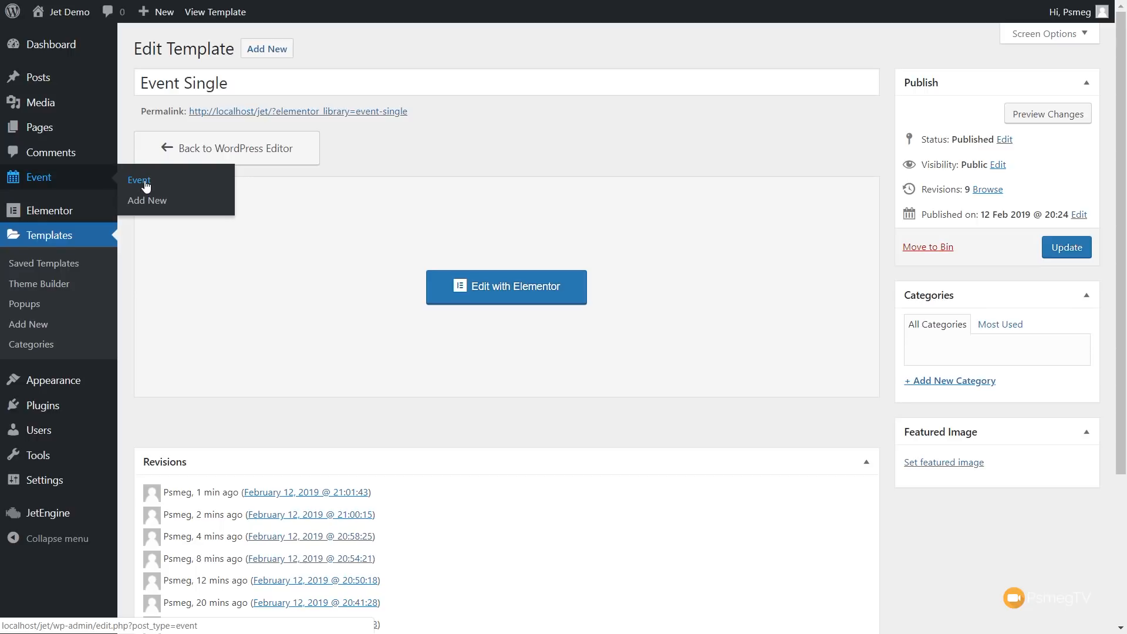
pyautogui.click(138, 179)
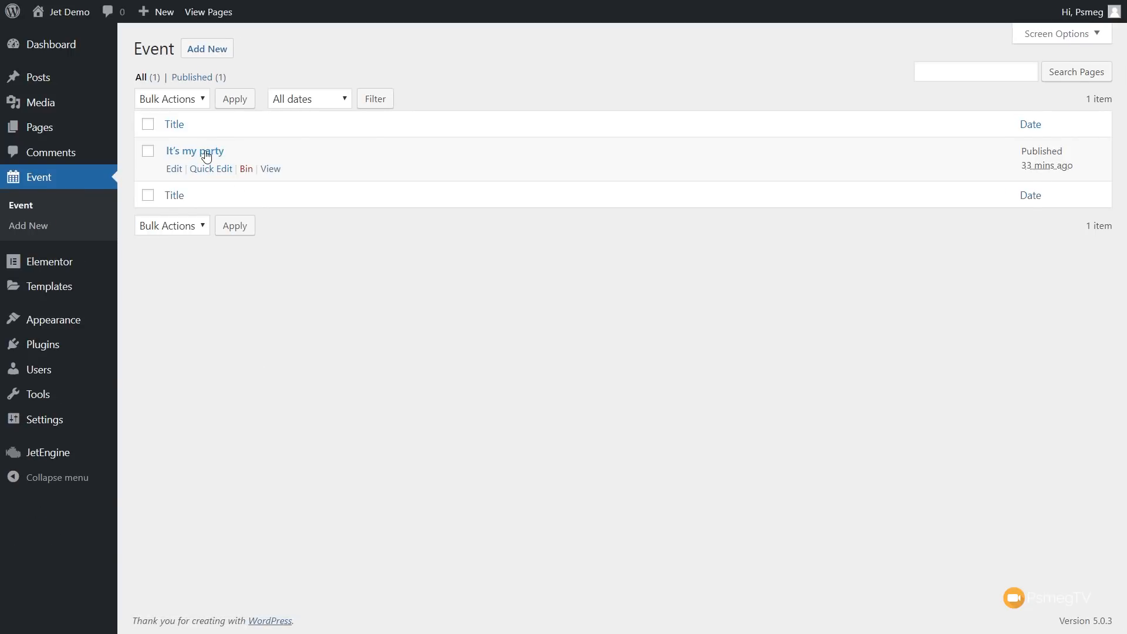
pyautogui.click(194, 152)
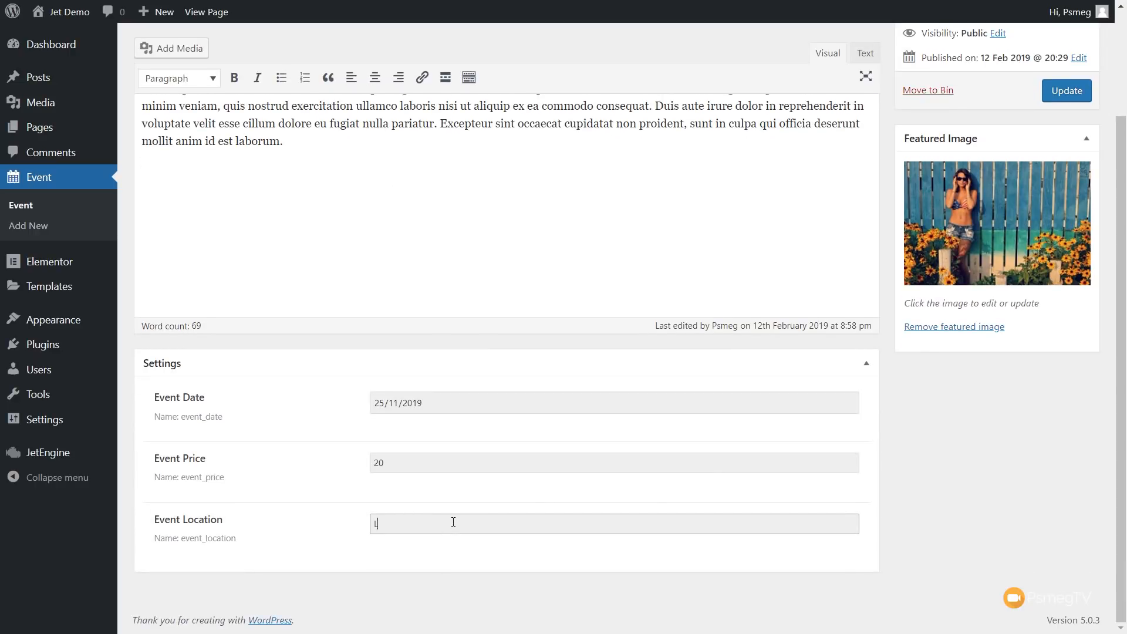
pyautogui.write('London')
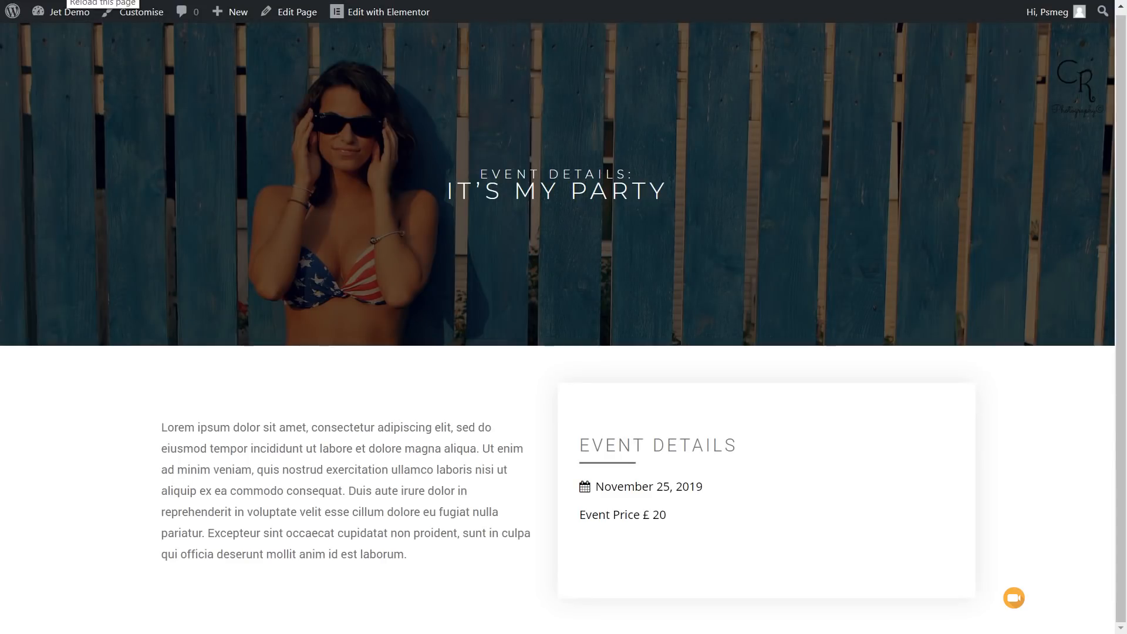
# - Scroll the reloaded event page to see Event Location: London and its map
pyautogui.scroll(-3)
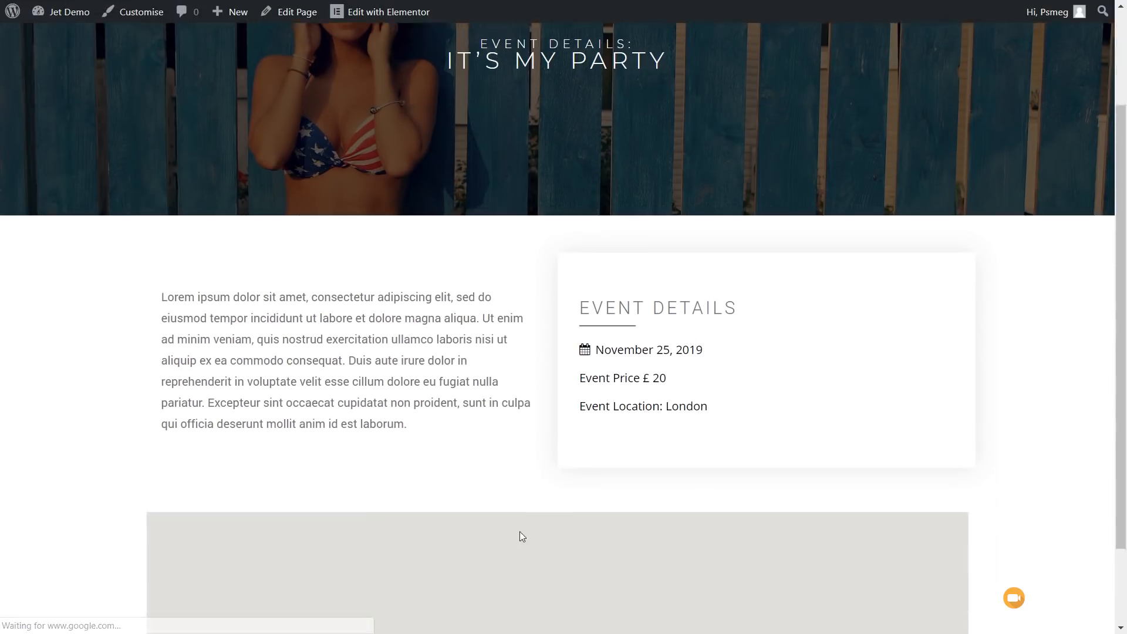
pyautogui.scroll(-3)
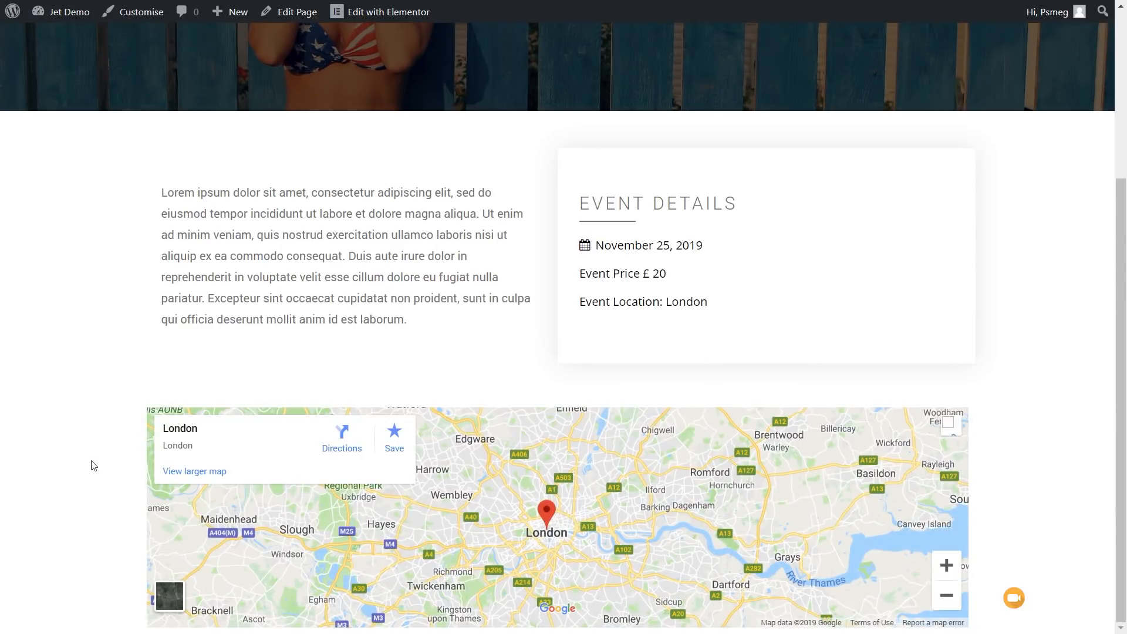